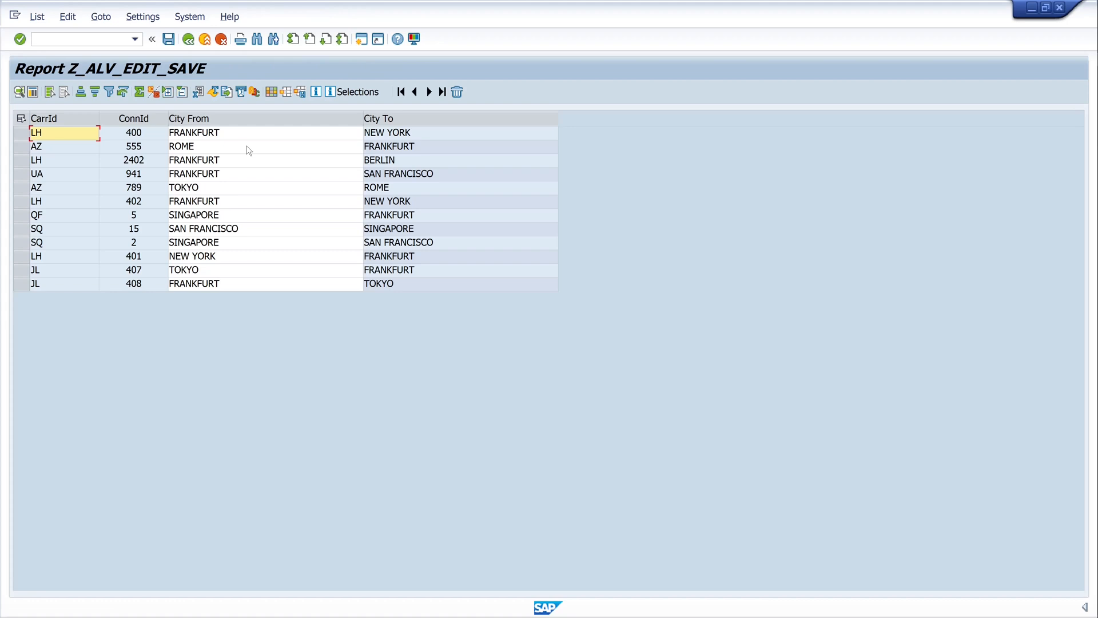
mouse_move(259, 282)
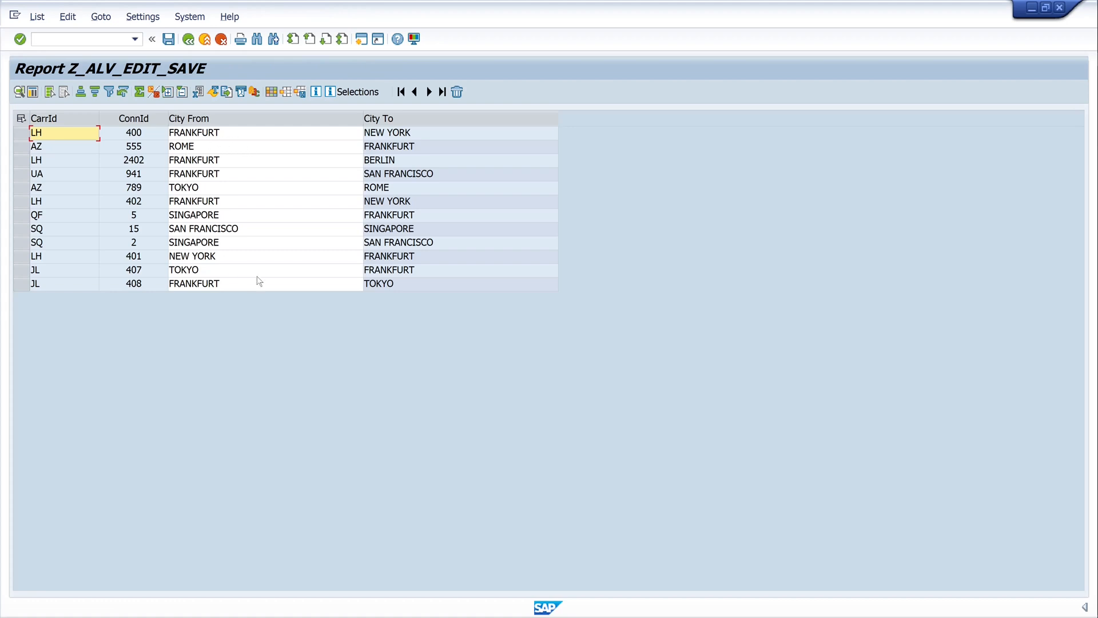
mouse_move(339, 215)
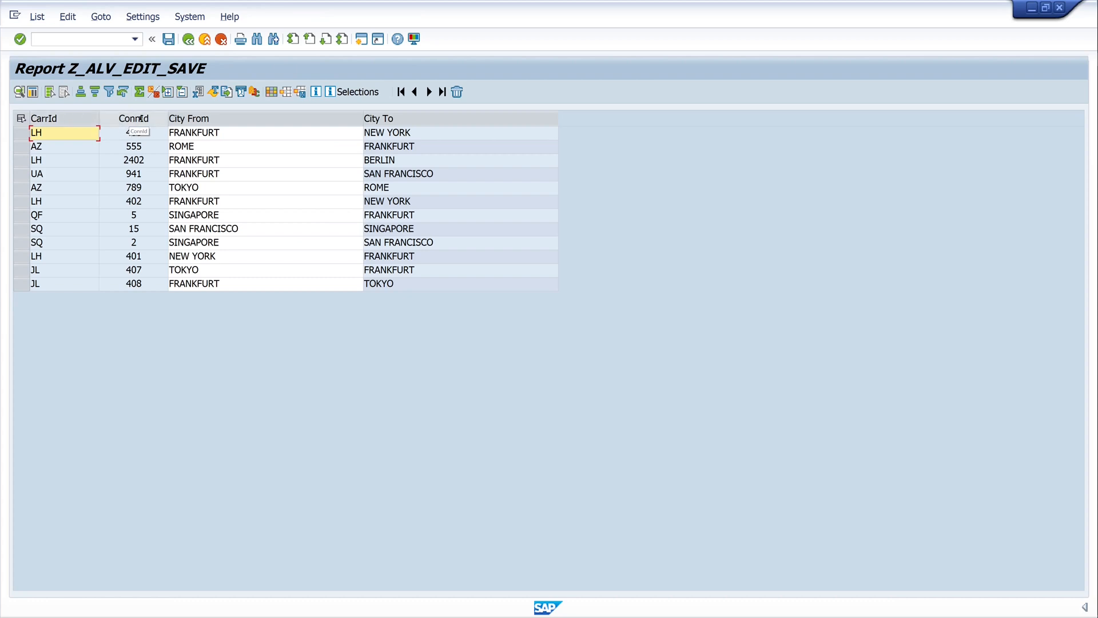
Step: Change JL 408's From city to FRANKFURT111111 and save the report data
type("400")
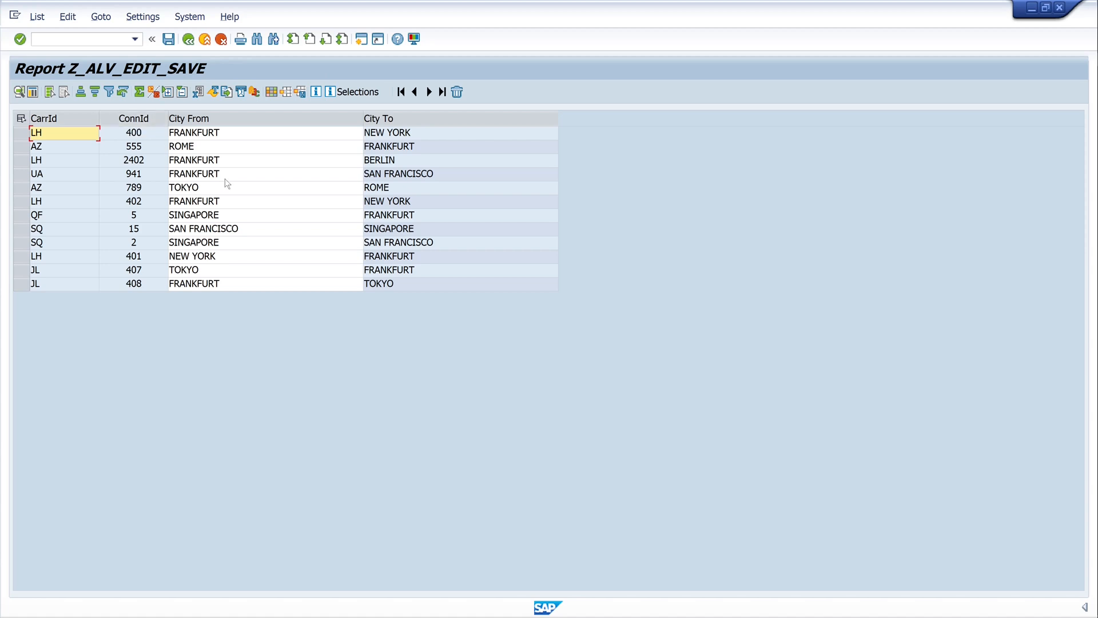
mouse_move(274, 151)
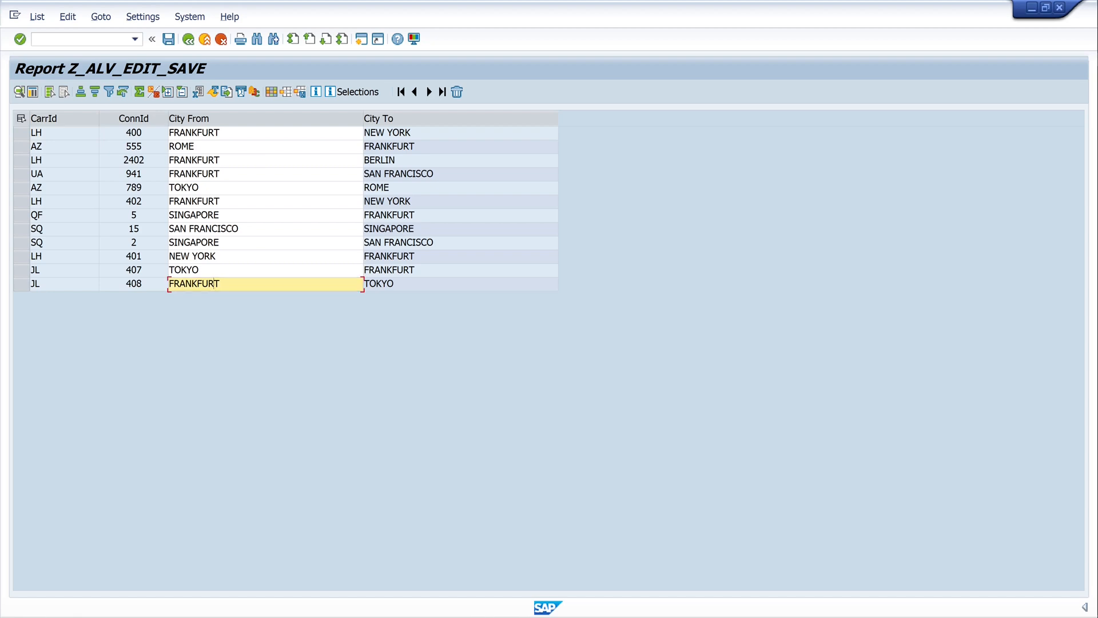
type("111111")
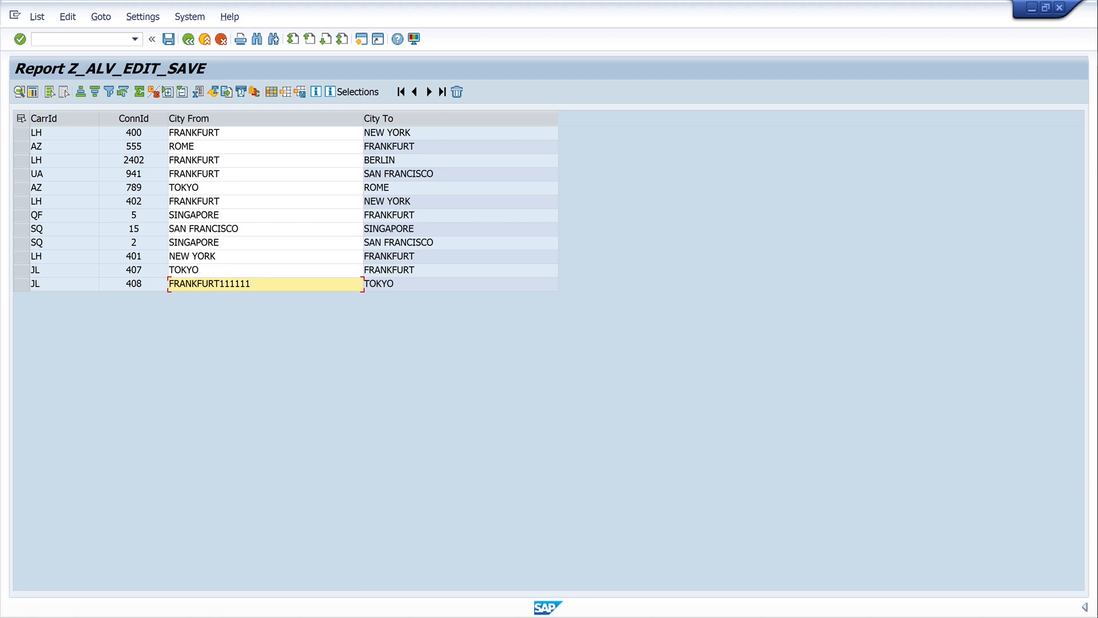
mouse_move(170, 39)
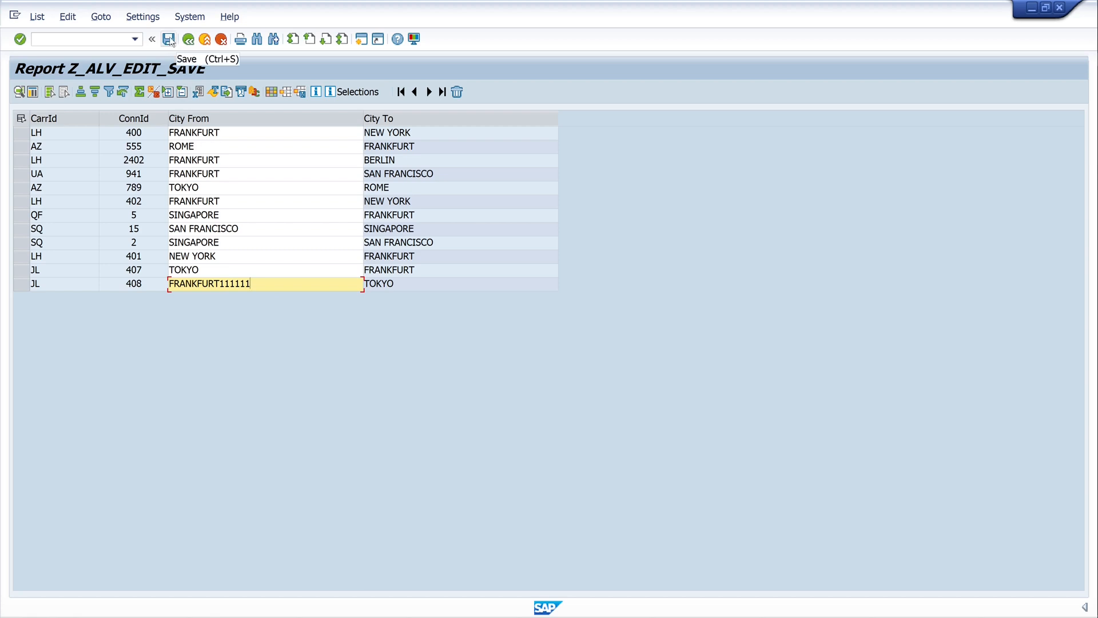
left_click(170, 39)
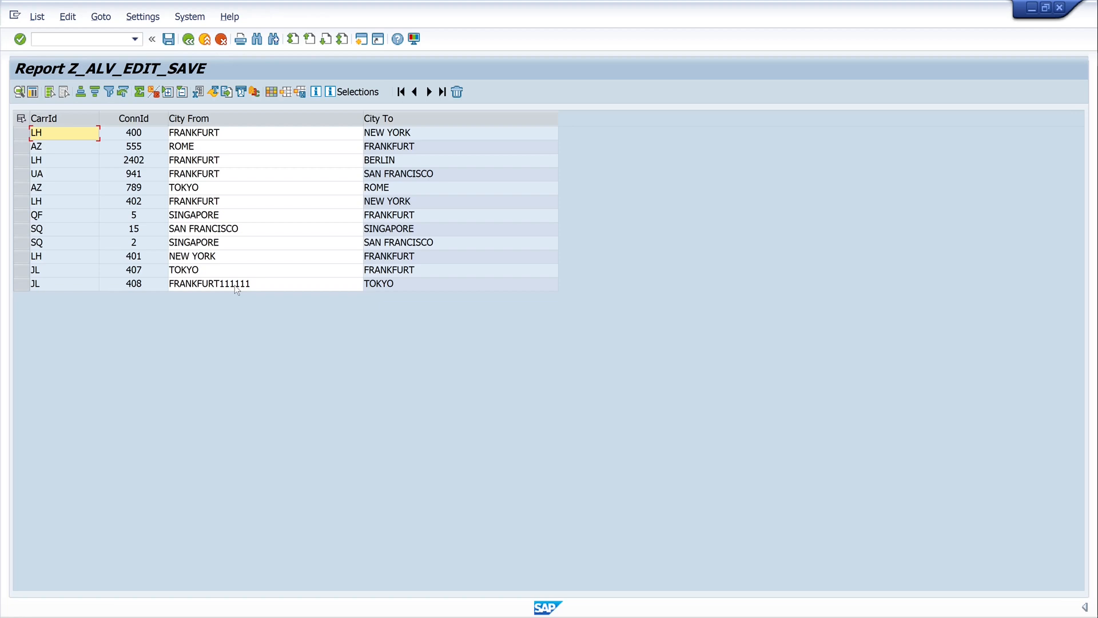
mouse_move(228, 289)
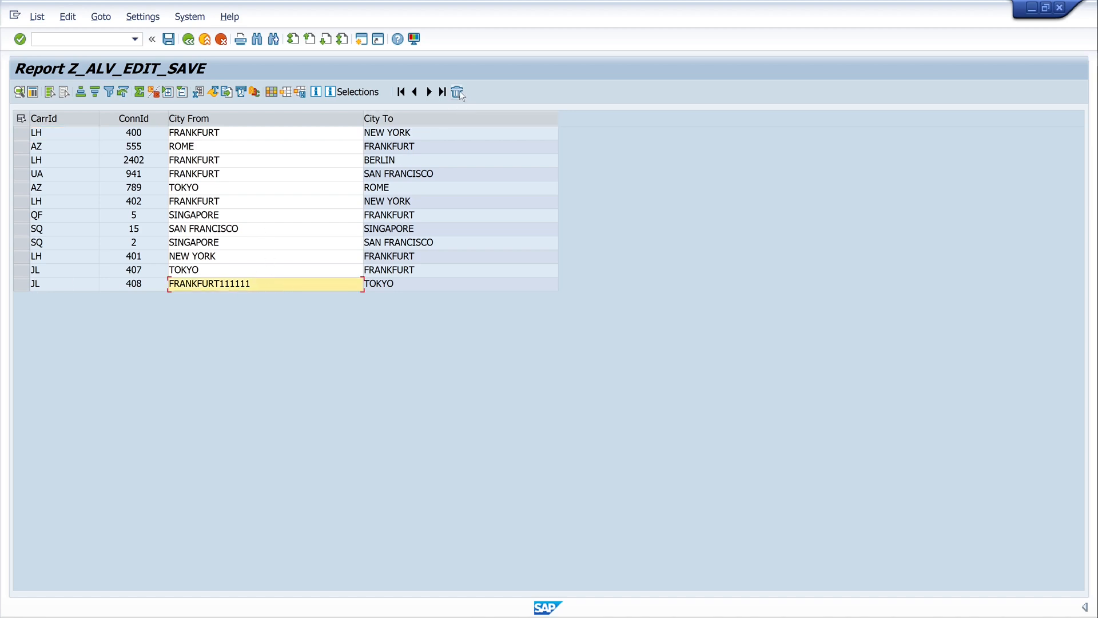
Step: Delete the JL 408 record, return to the source code and rerun the report with F8
left_click(458, 91)
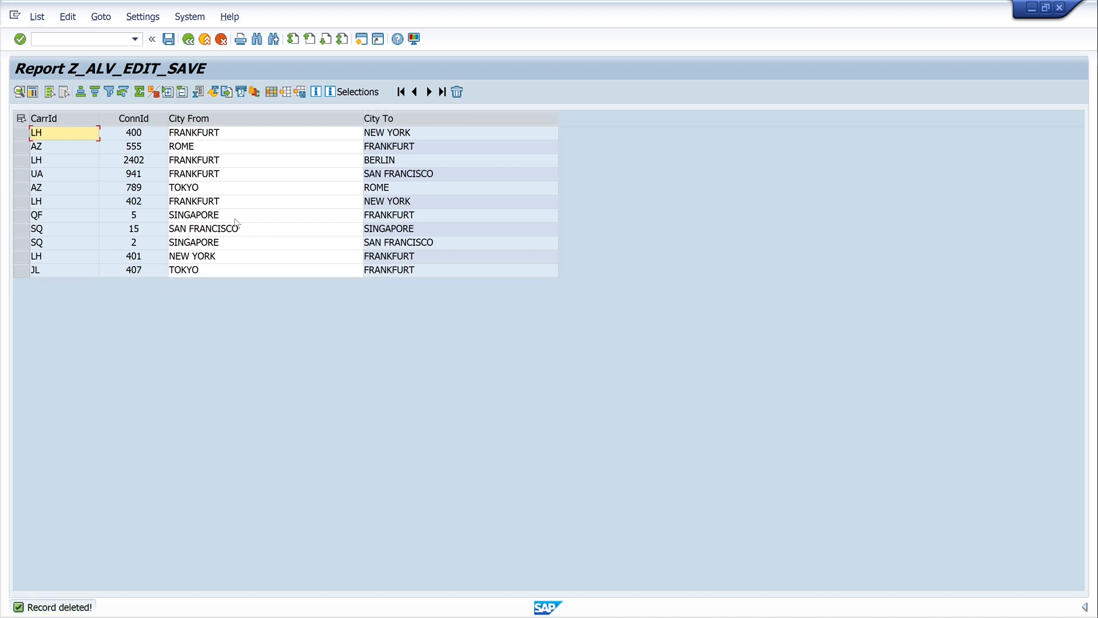
mouse_move(187, 39)
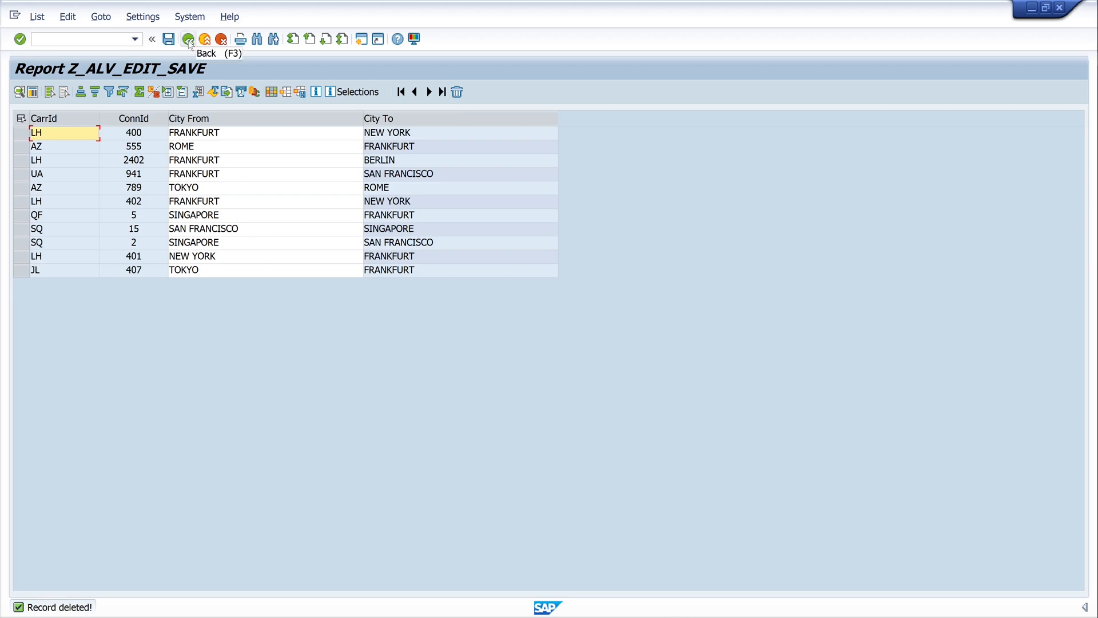
left_click(186, 39)
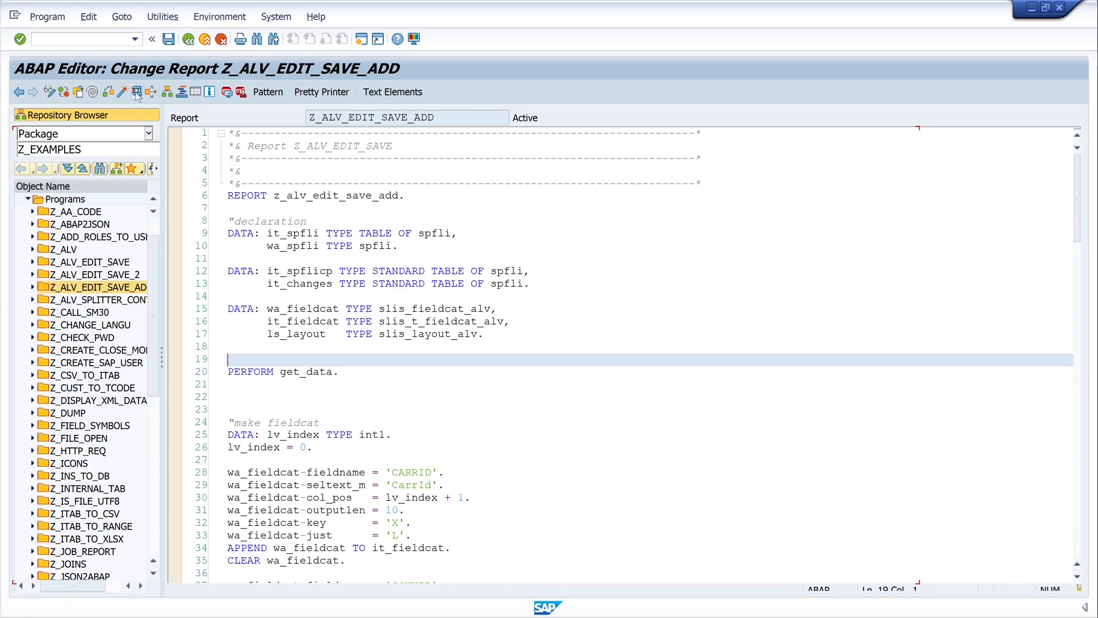
key("F8")
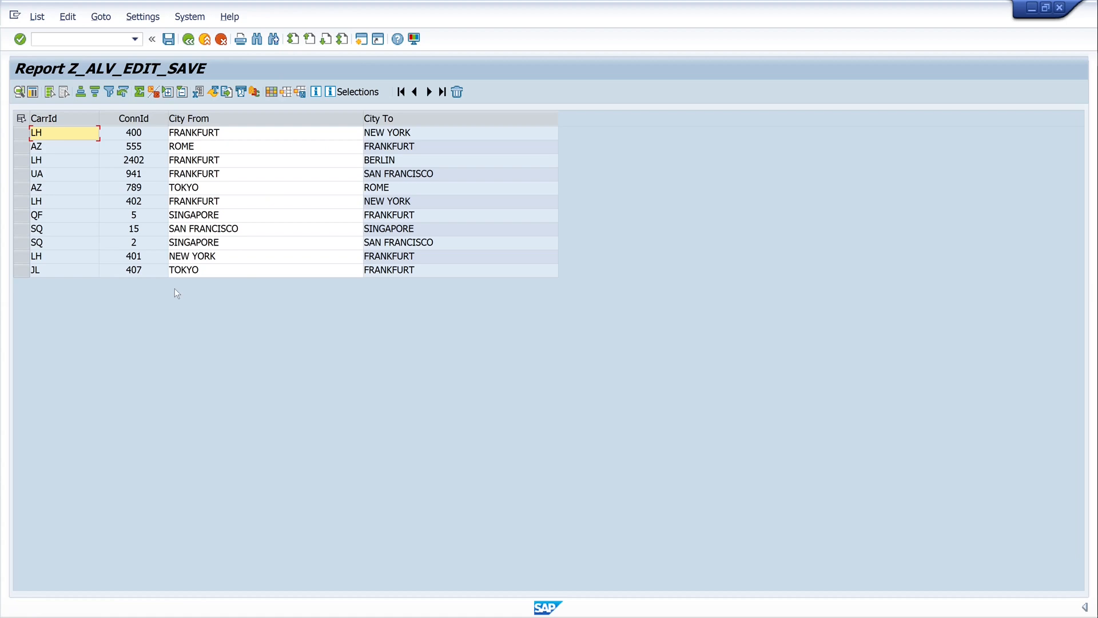
mouse_move(203, 293)
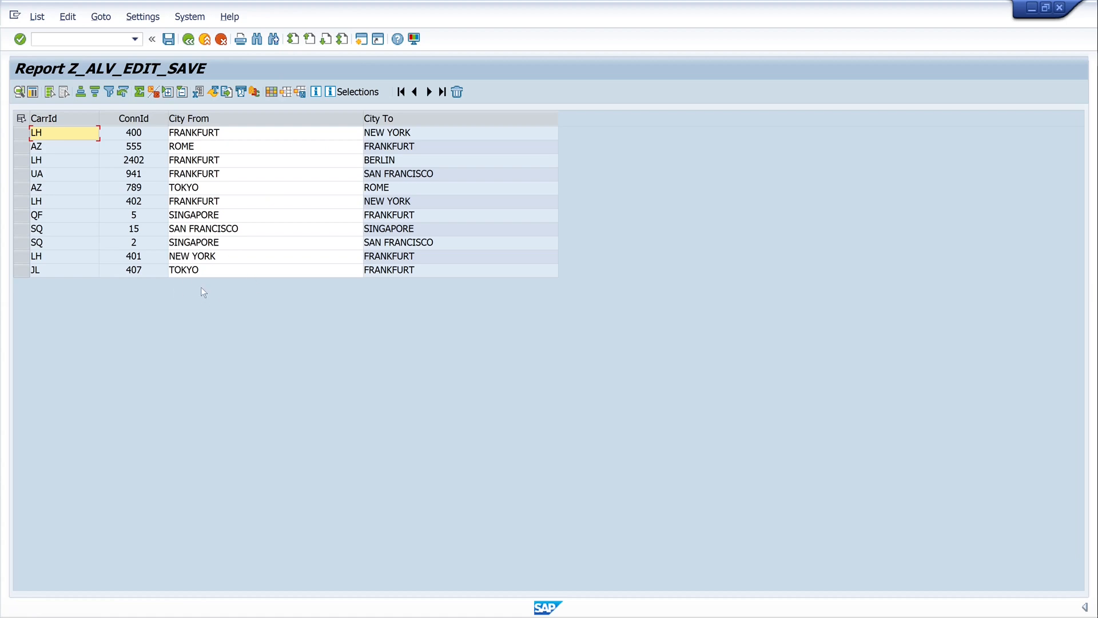
mouse_move(366, 311)
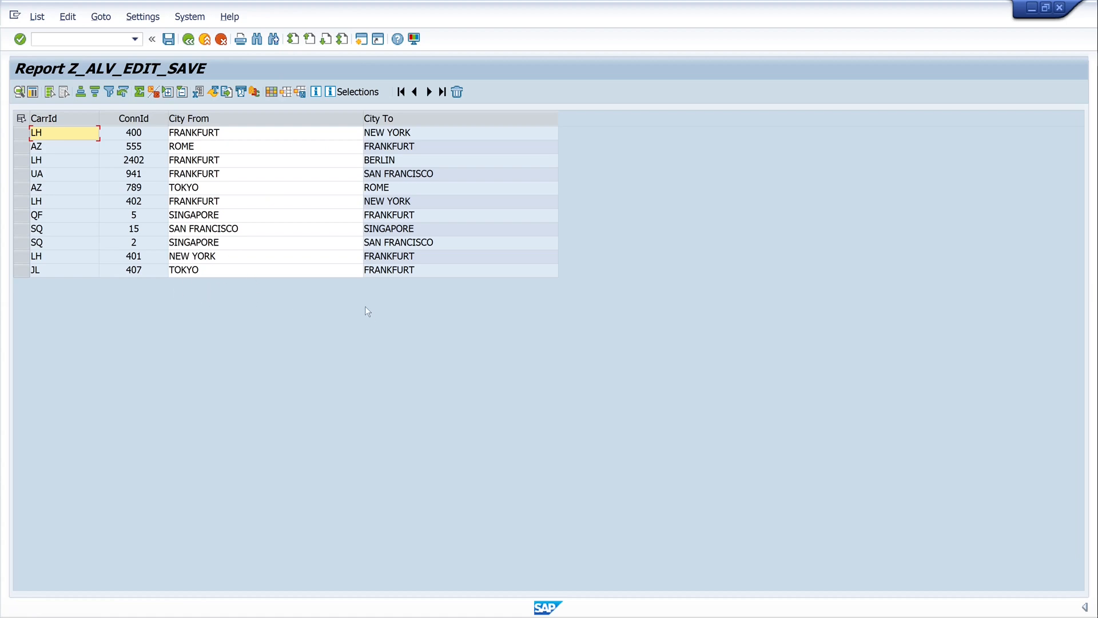
mouse_move(469, 85)
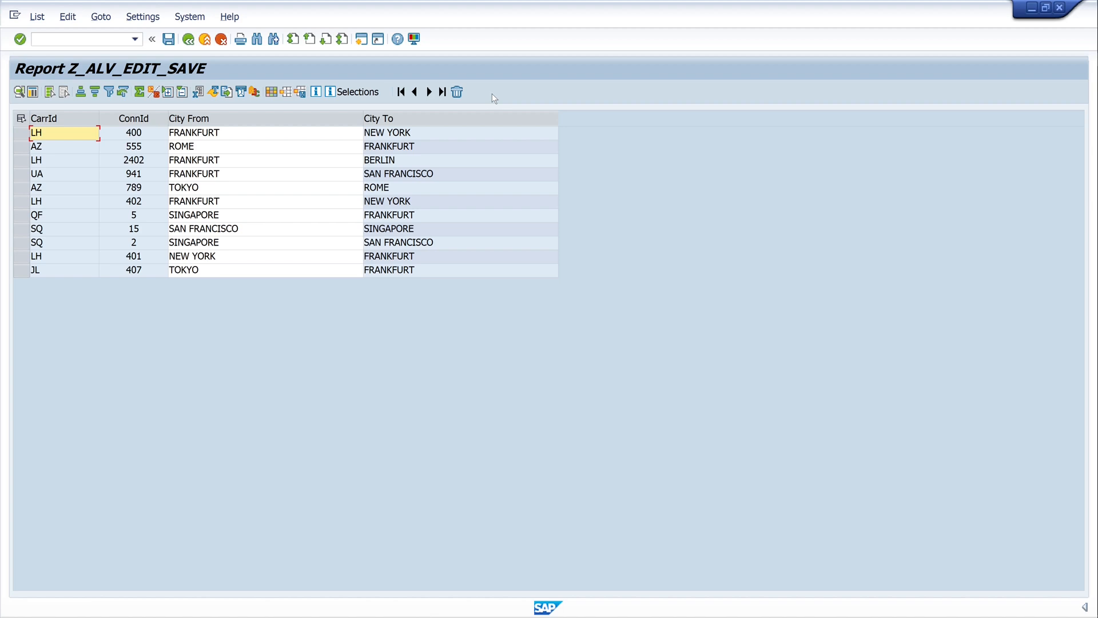
mouse_move(484, 101)
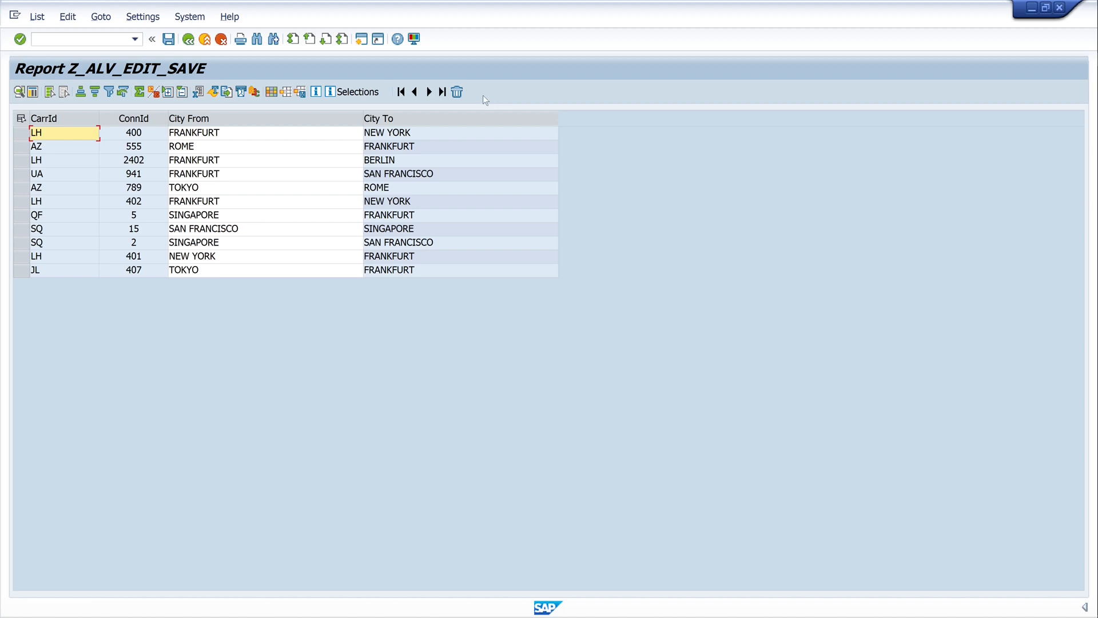
mouse_move(469, 104)
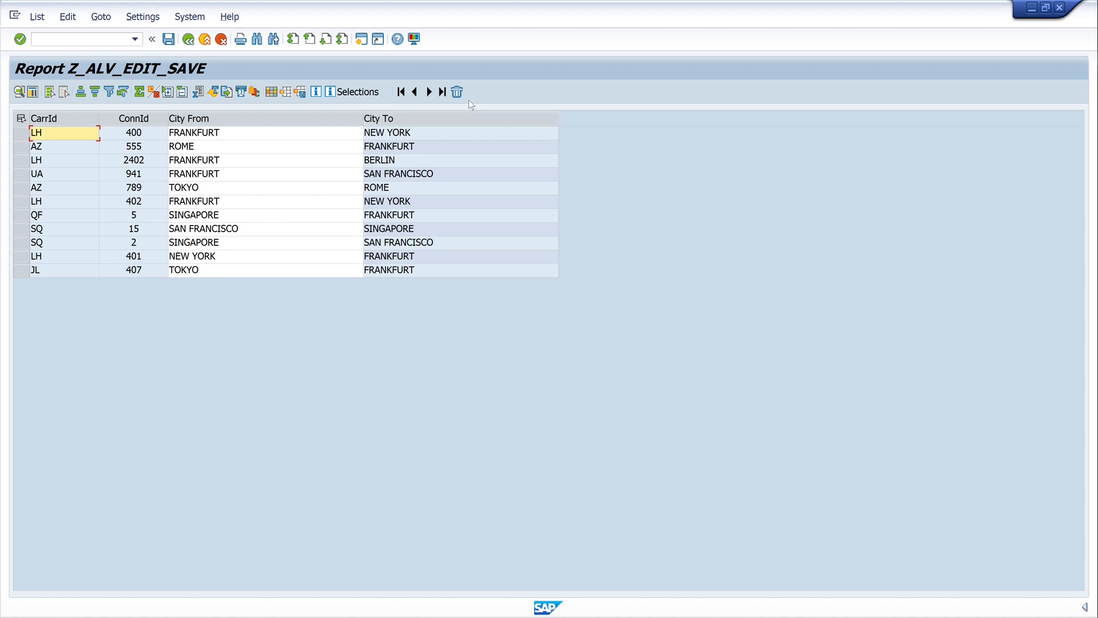
mouse_move(471, 99)
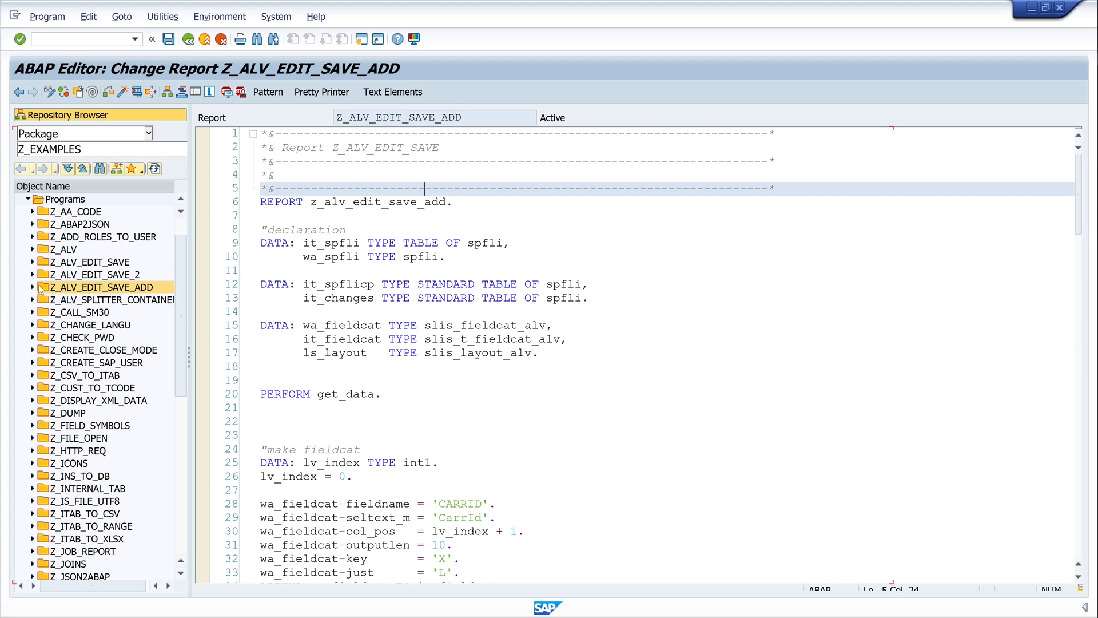
Step: Expand Z_ALV_EDIT_SAVE_ADD's GUI statuses and open the STANDARD status referenced by SET PF-STATUS
left_click(32, 287)
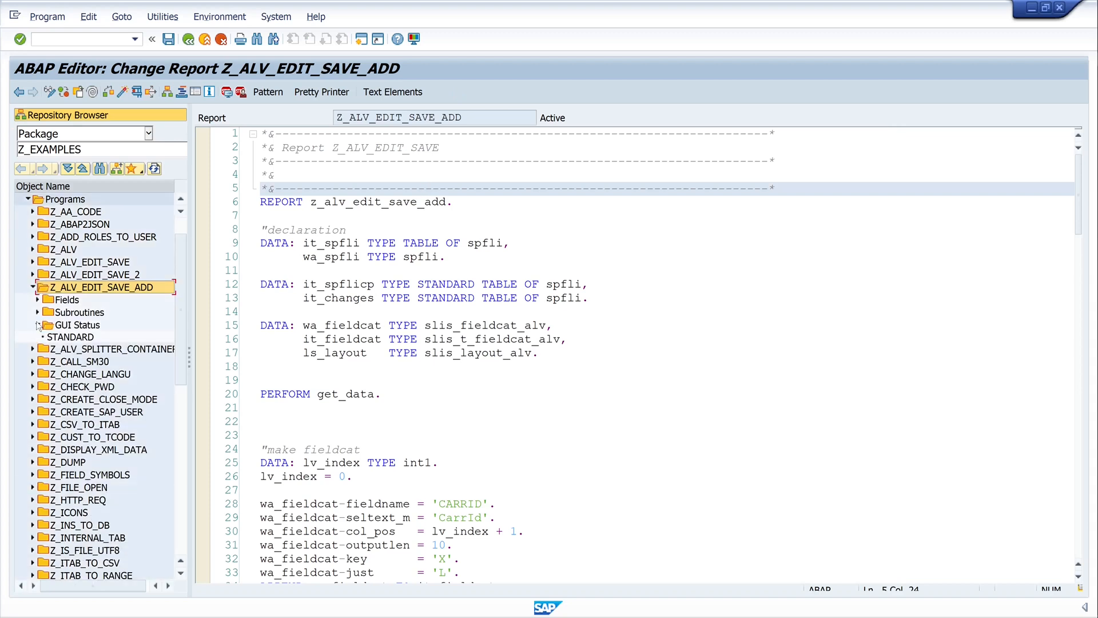
left_click(39, 325)
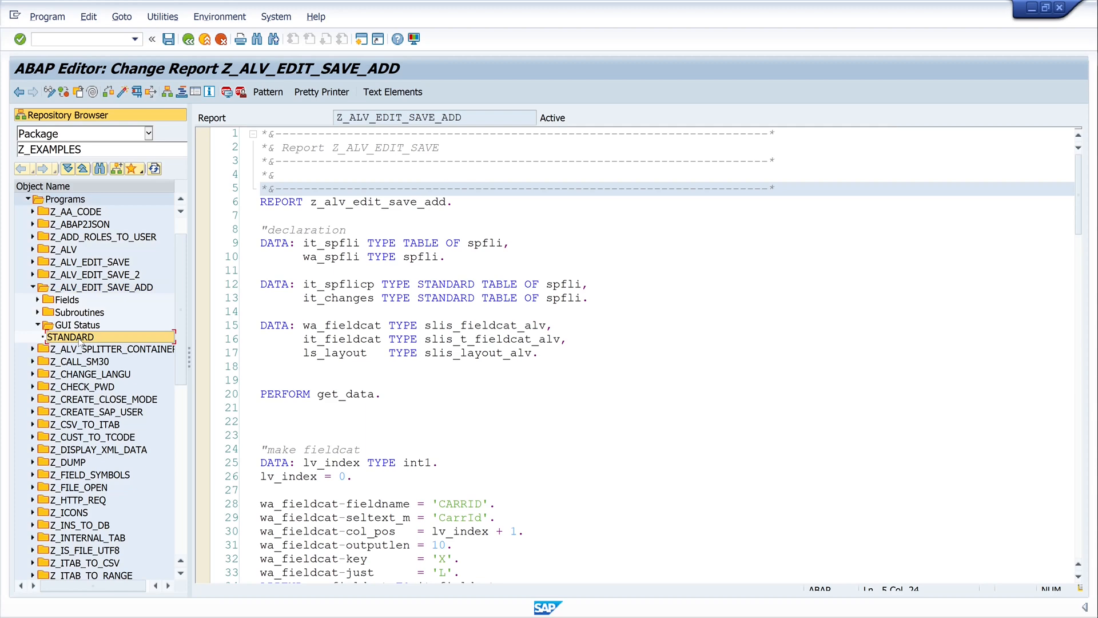
scroll("down", 3)
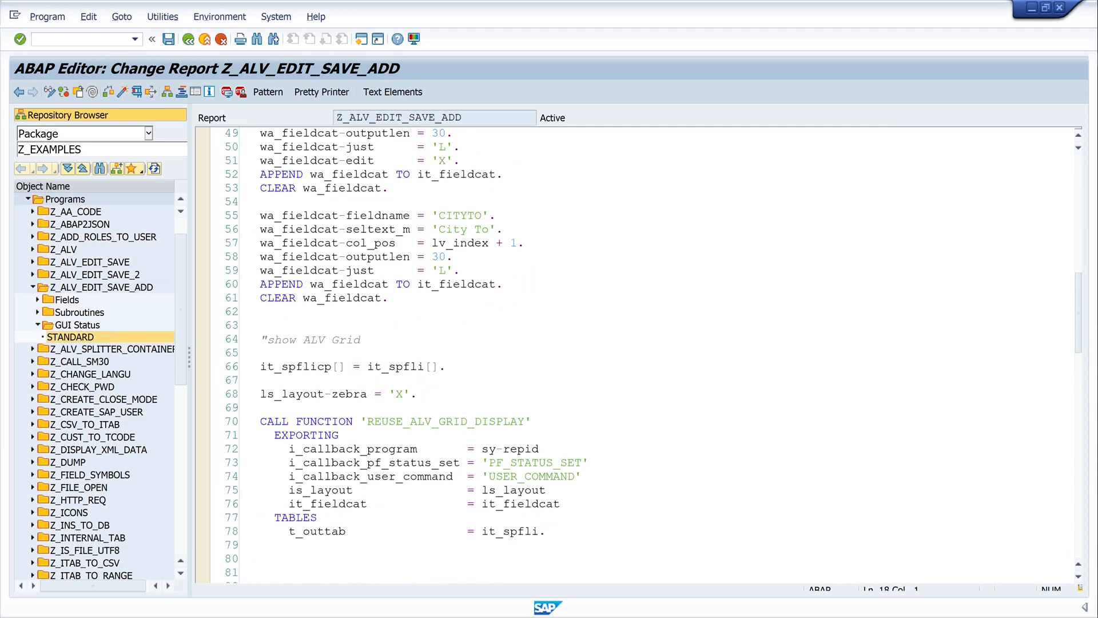
scroll("down", 3)
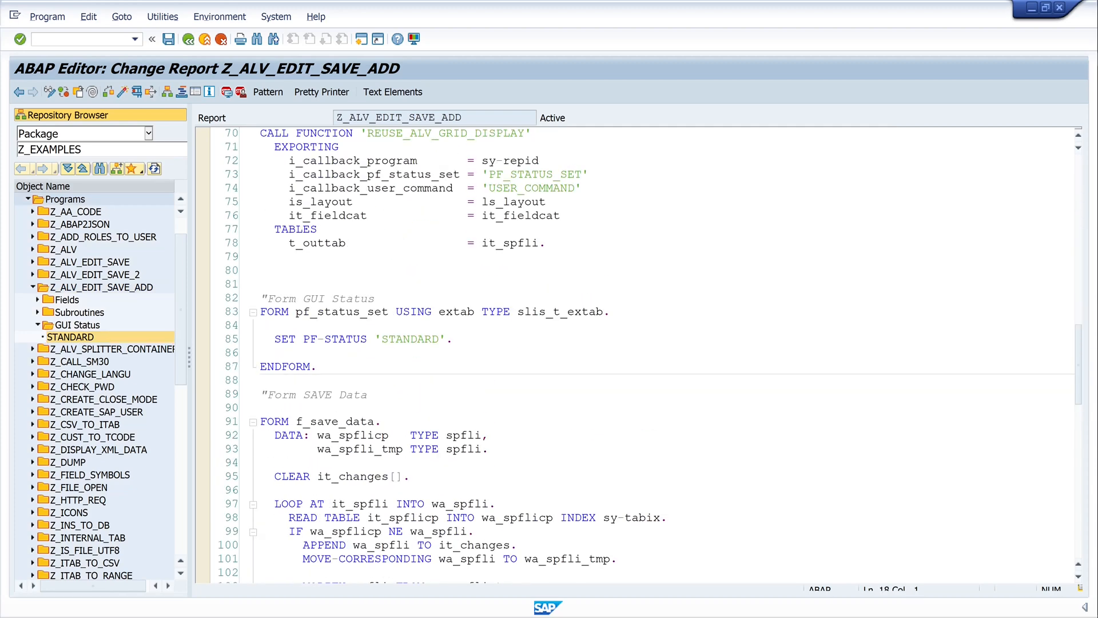
double_click(410, 338)
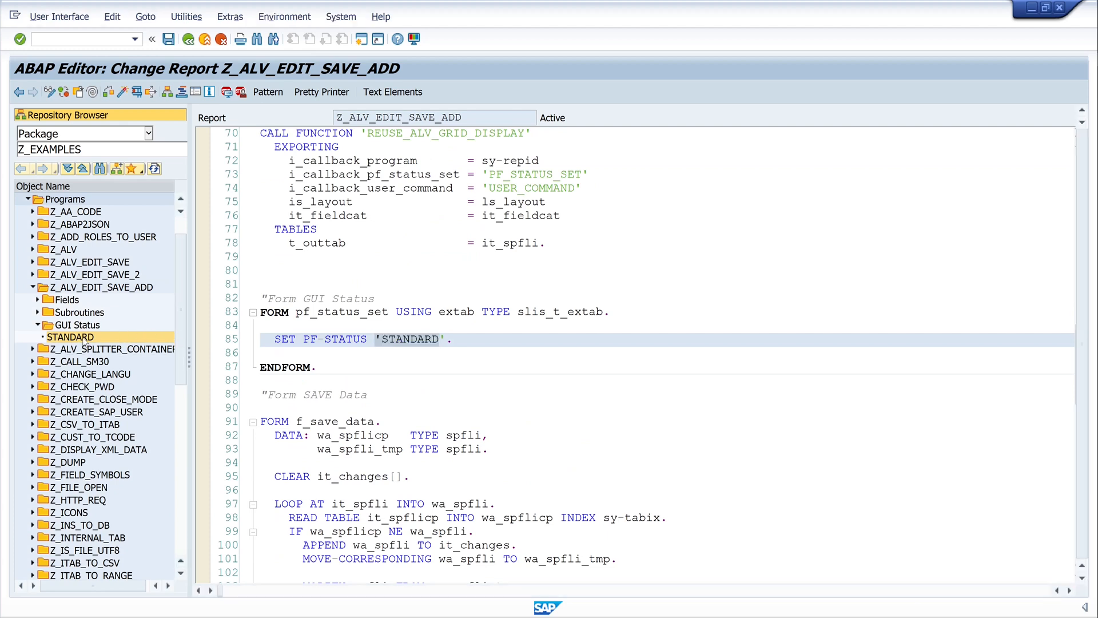
double_click(70, 336)
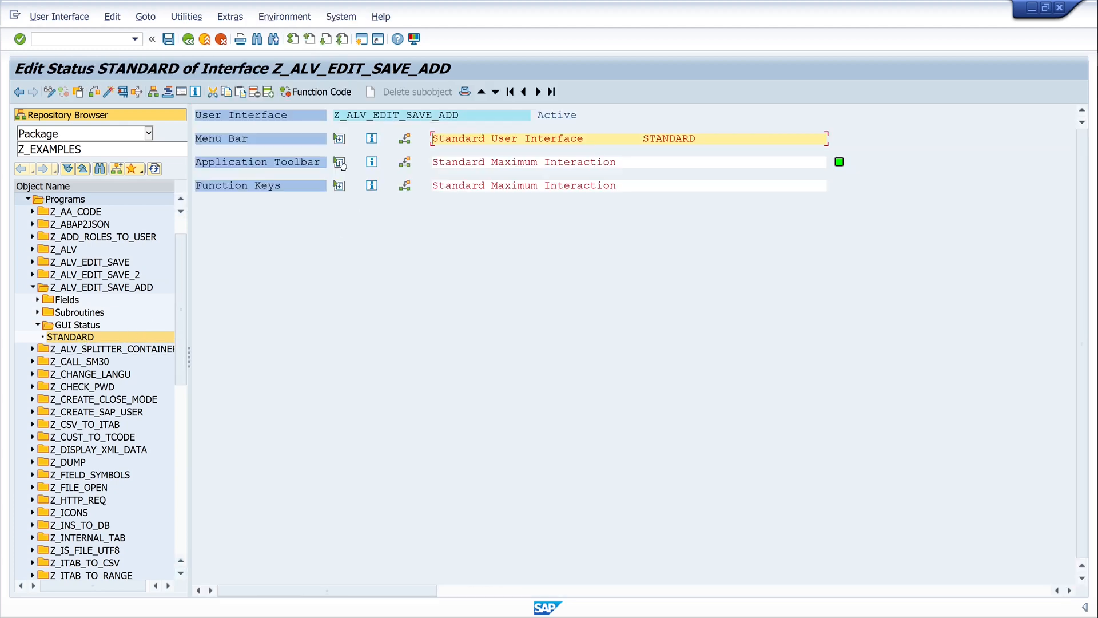
Step: Enter function code &ADD1 in the empty application toolbar slot beside &DEL
left_click(339, 163)
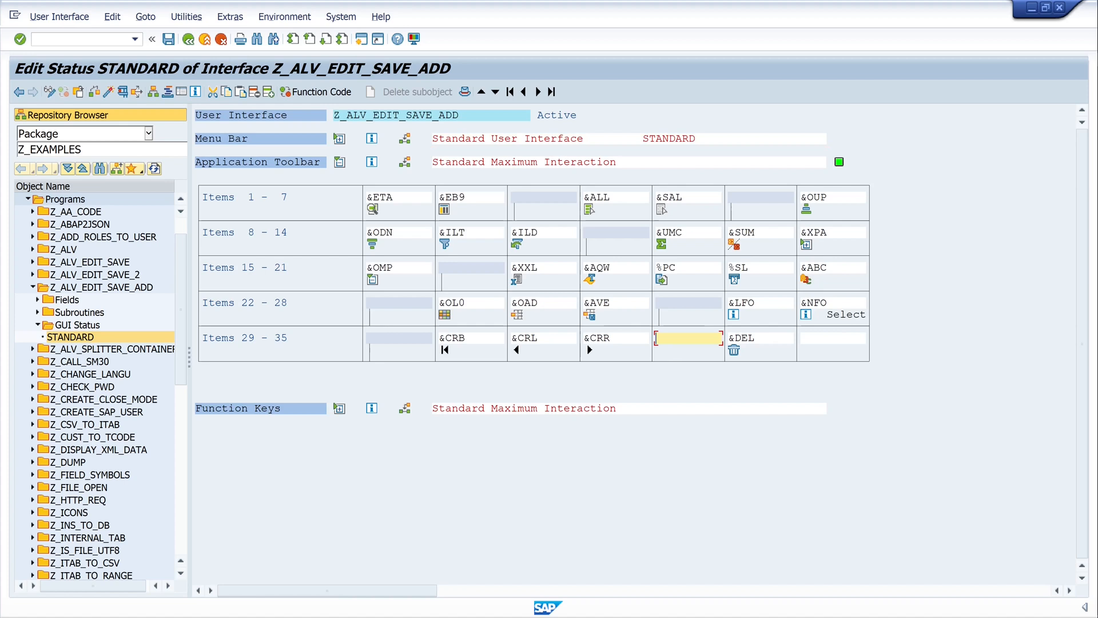
type("&")
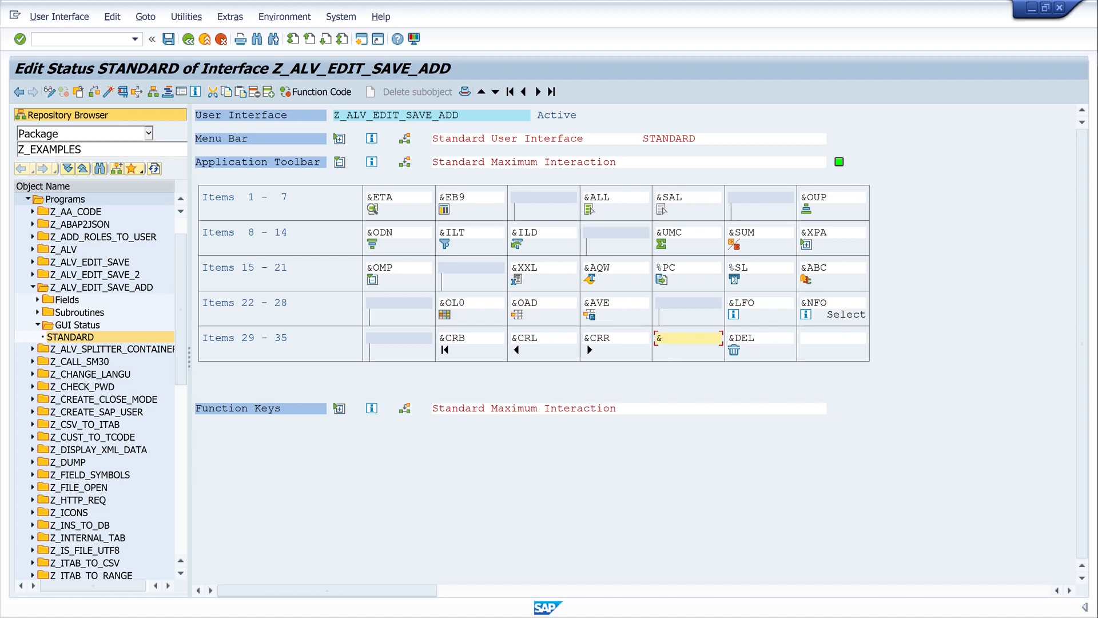
type("&add1")
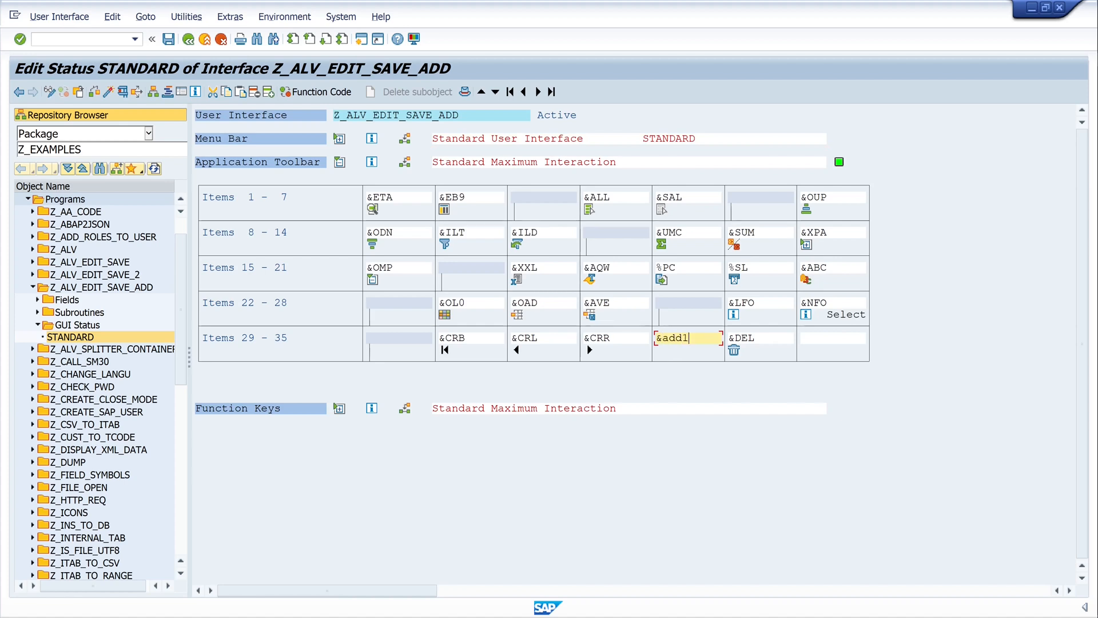
key("Enter")
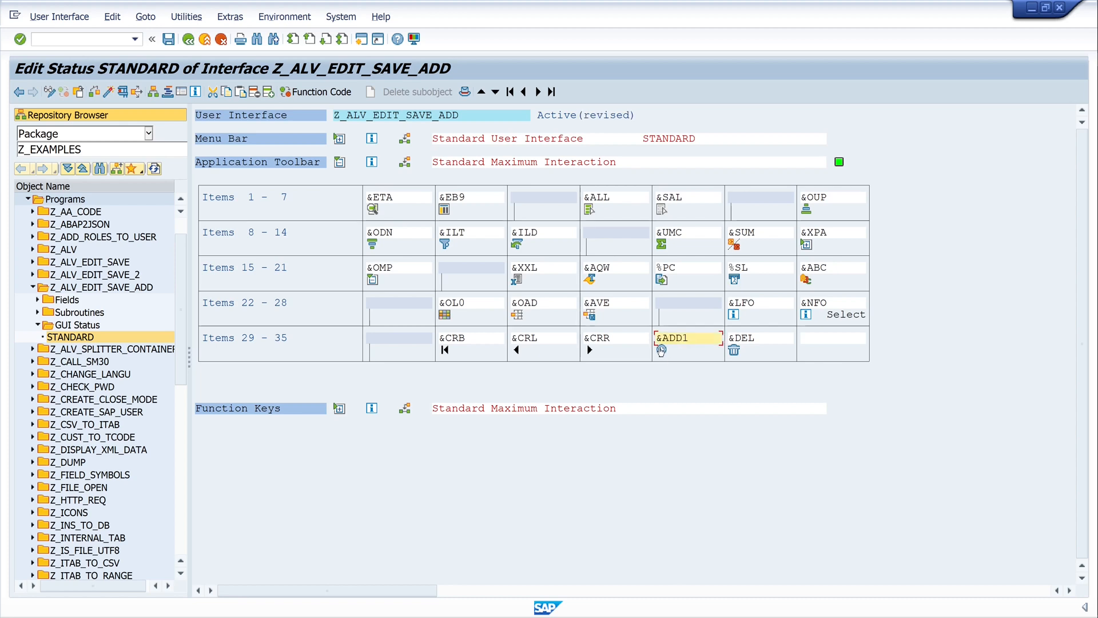
Step: Set &ADD1's attributes to text Add Row with icon ICON_ADD_ROW and confirm the dialog
double_click(672, 338)
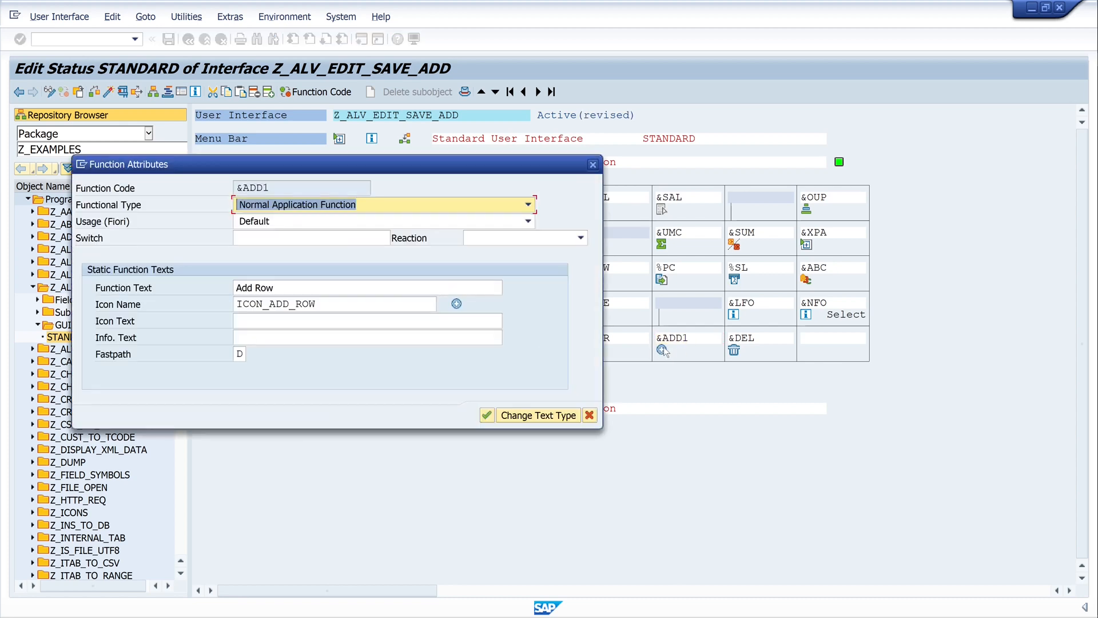
left_click(334, 304)
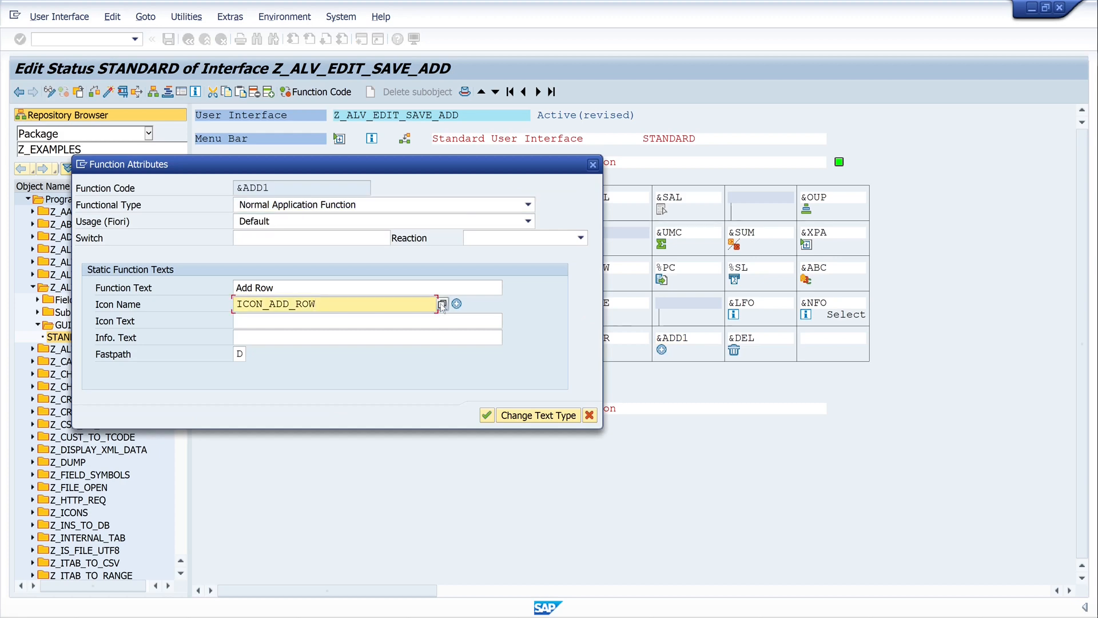
left_click(442, 304)
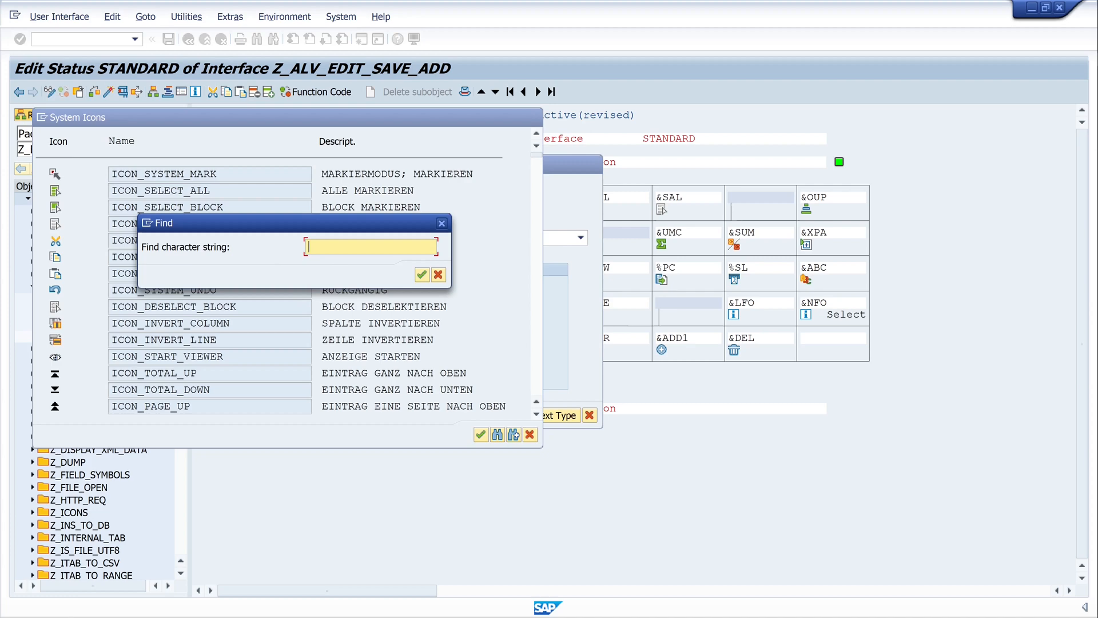
left_click(421, 274)
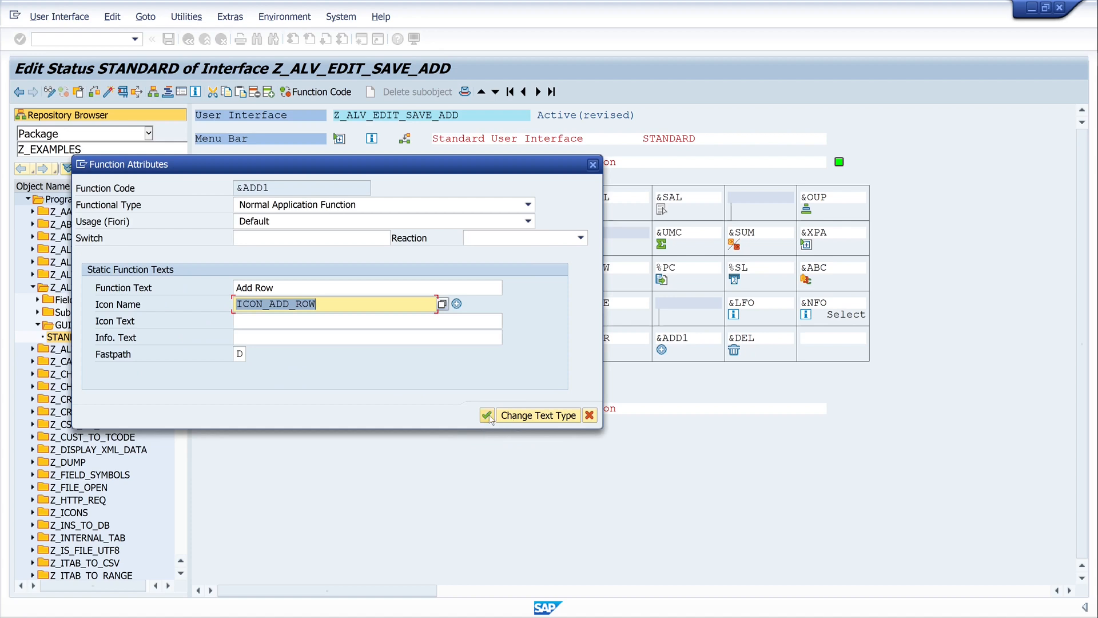
mouse_move(487, 418)
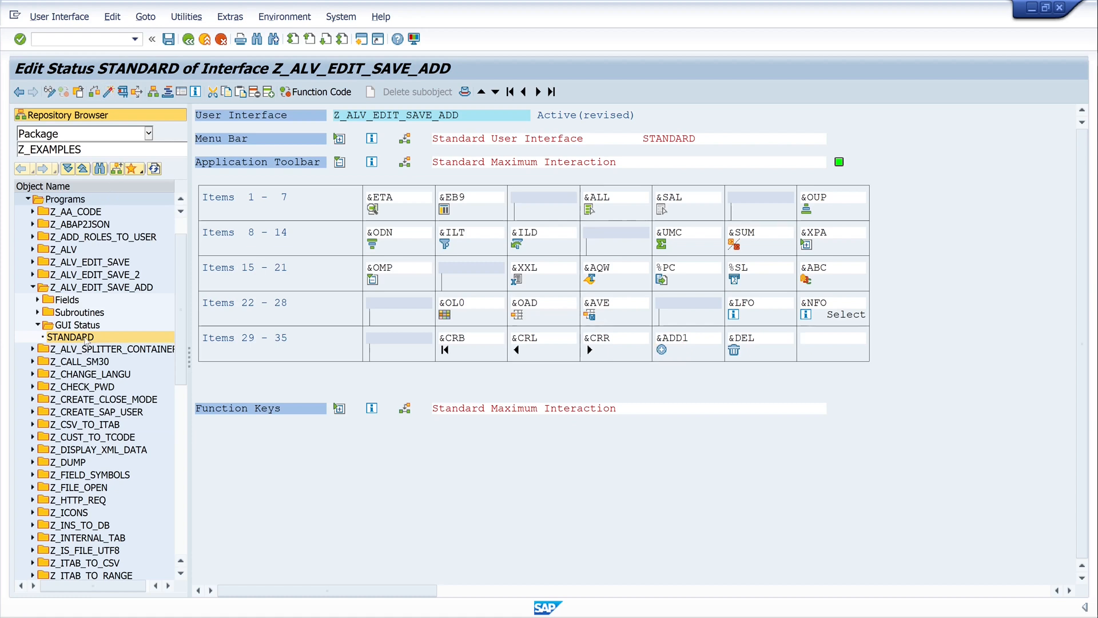
Step: Leave the status editor and rerun the report, now showing the Add Row function
right_click(71, 336)
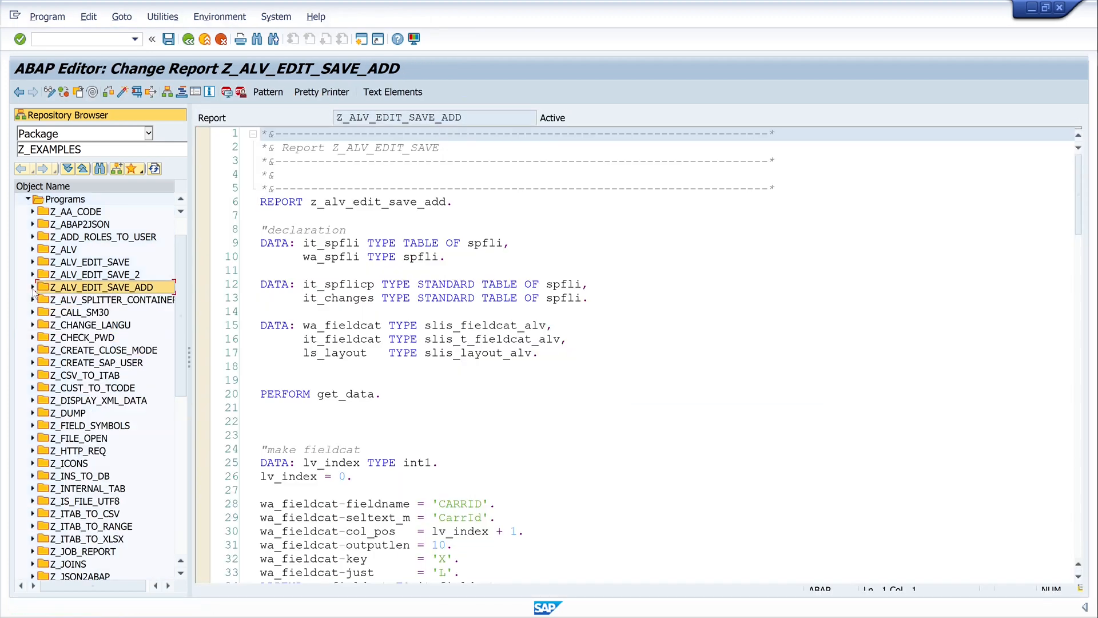
key("F8")
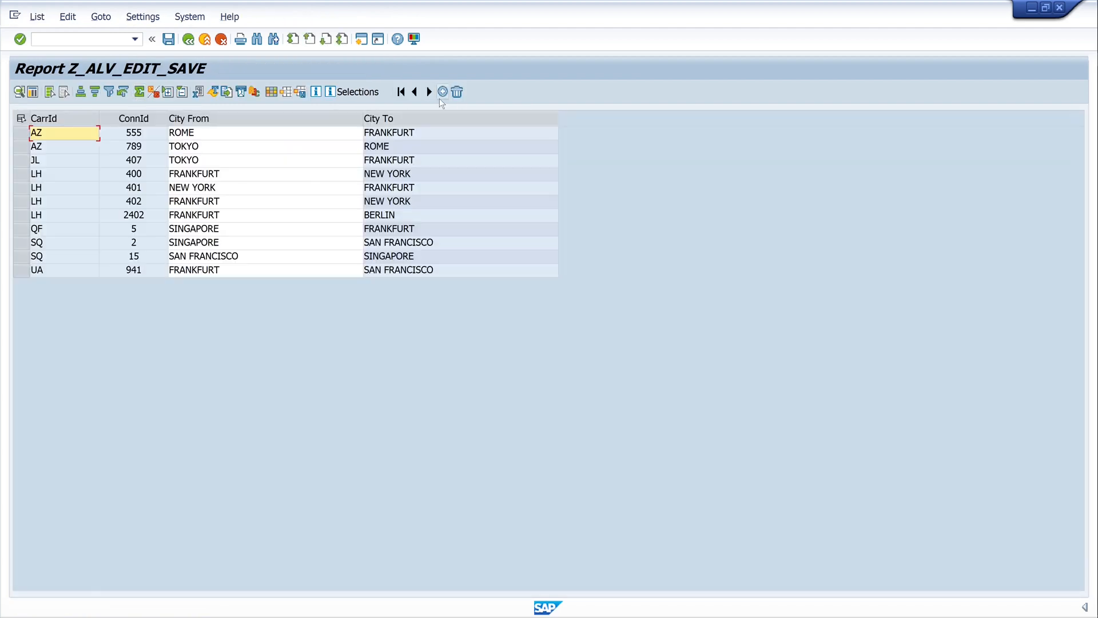
mouse_move(441, 97)
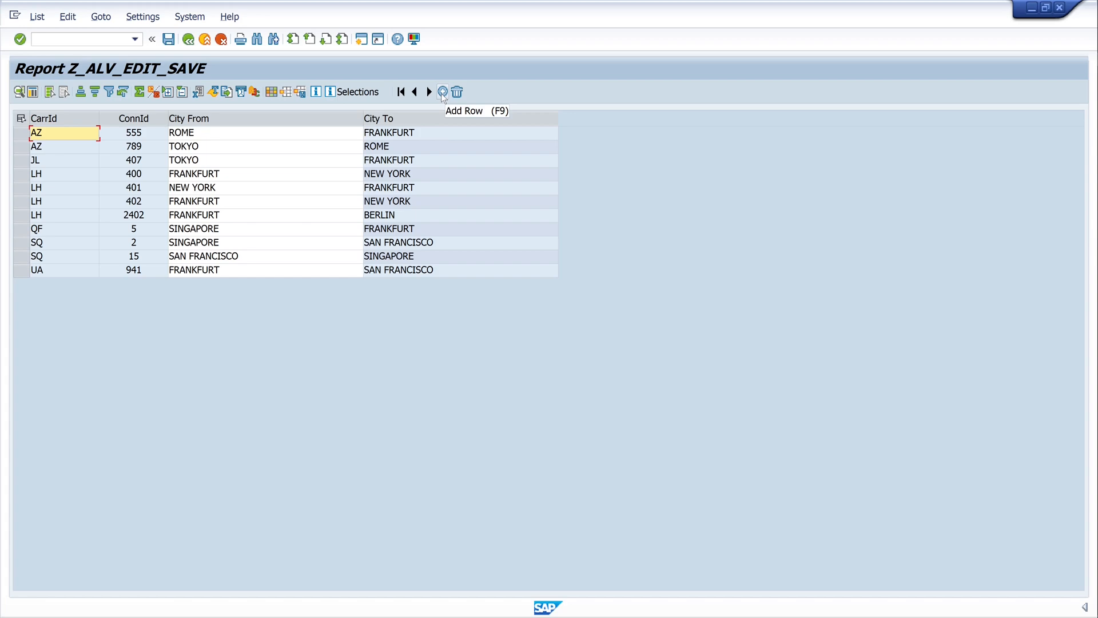
mouse_move(188, 39)
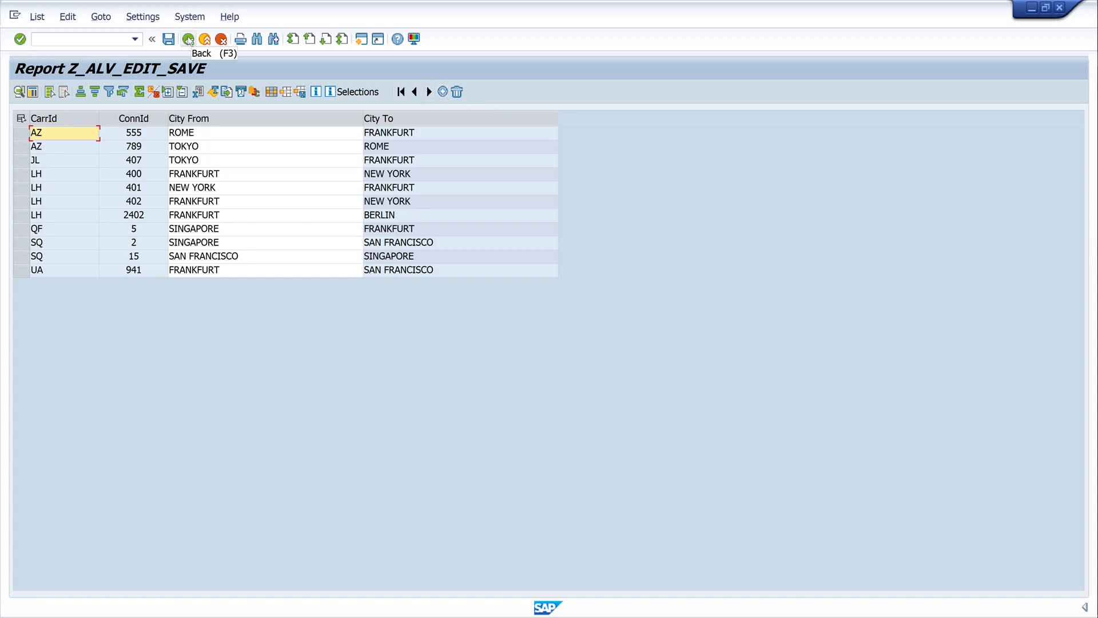
Step: Return to the source and add WHEN '&ADD1'. to the user_command routine
left_click(188, 38)
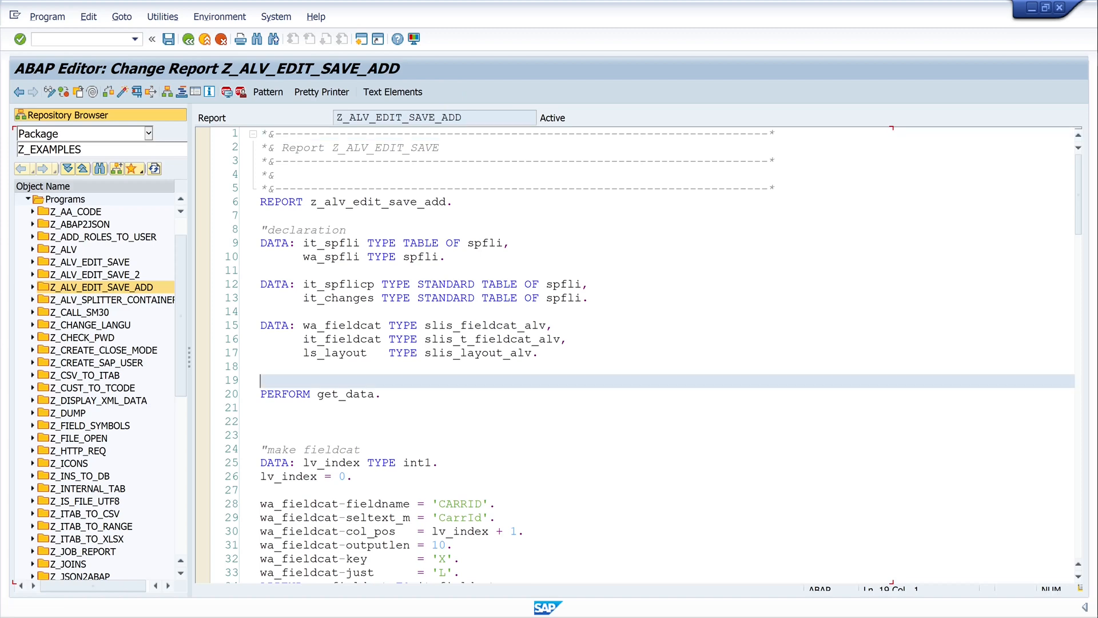
scroll("down", 3)
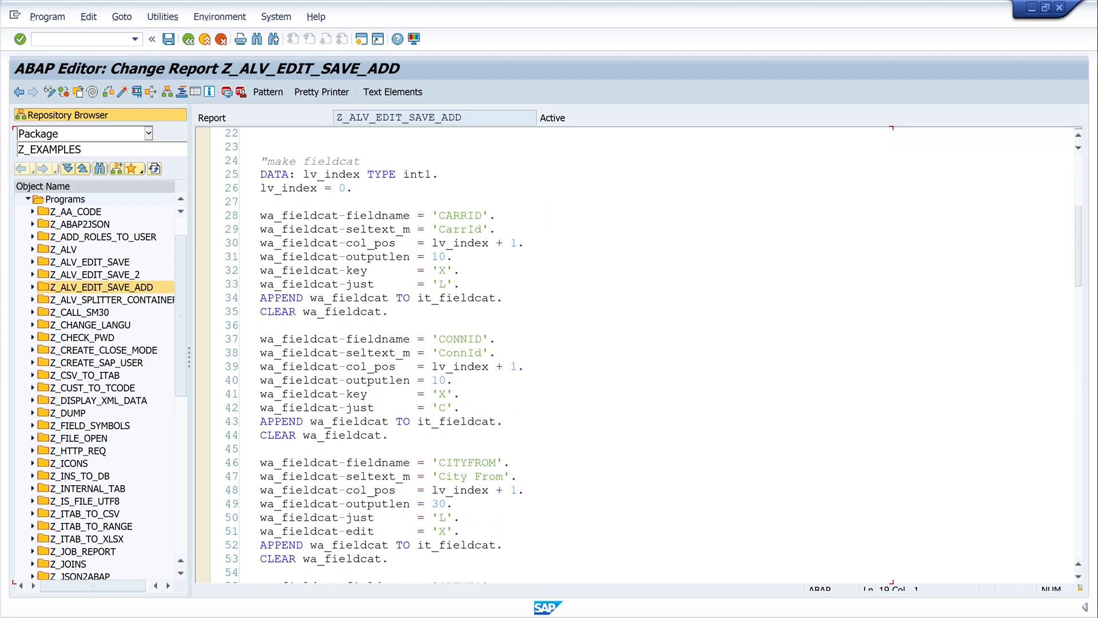
scroll("down", 3)
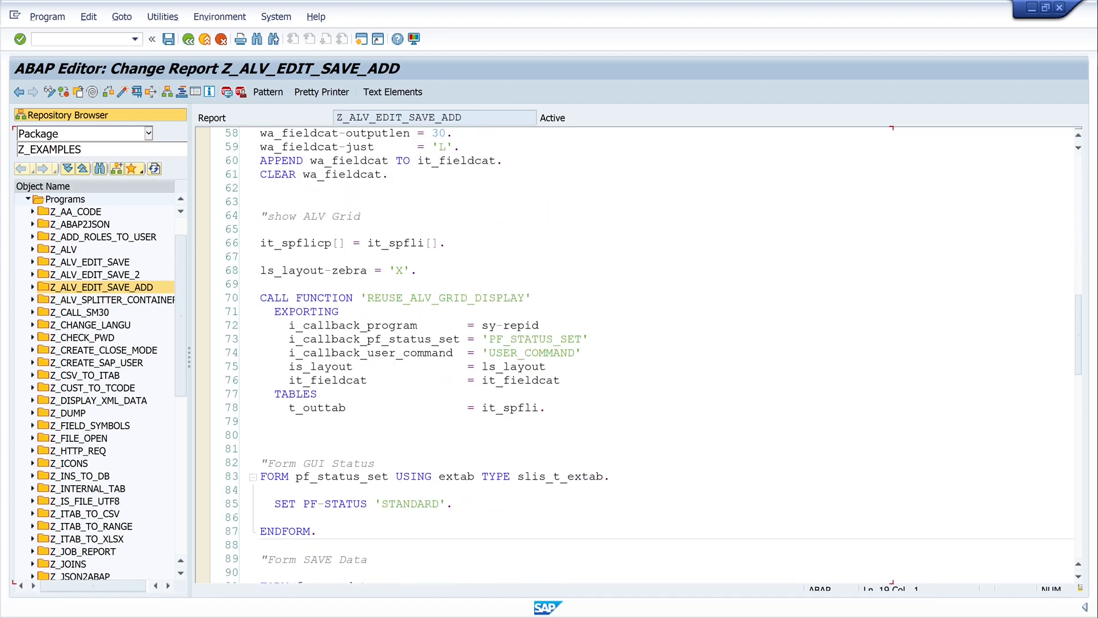
scroll("down", 3)
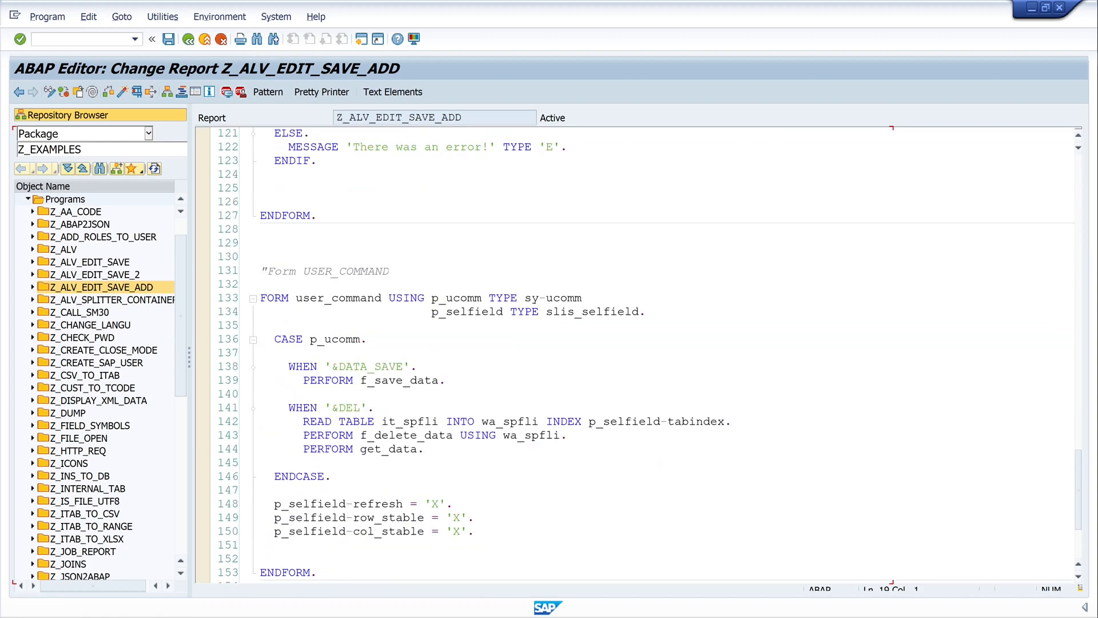
scroll("down", 3)
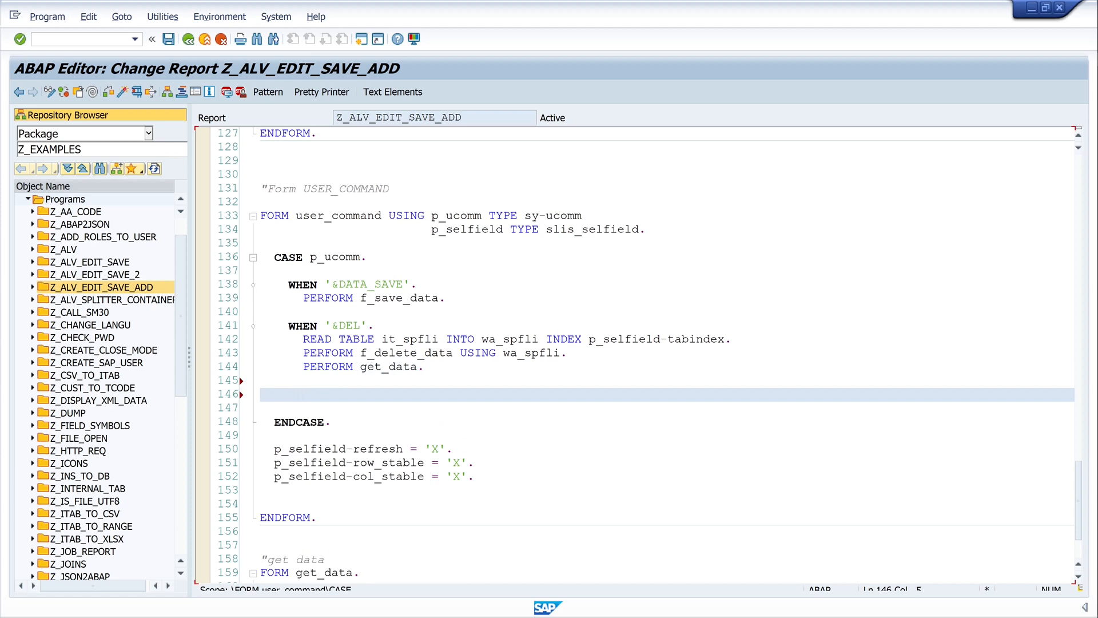
type("when '")
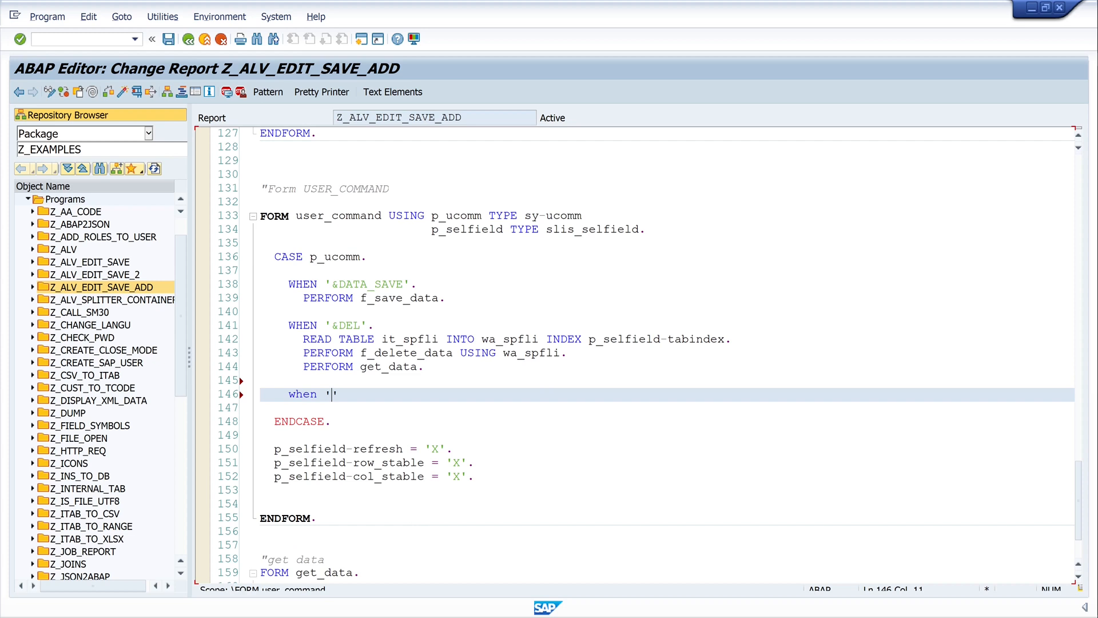
type("&")
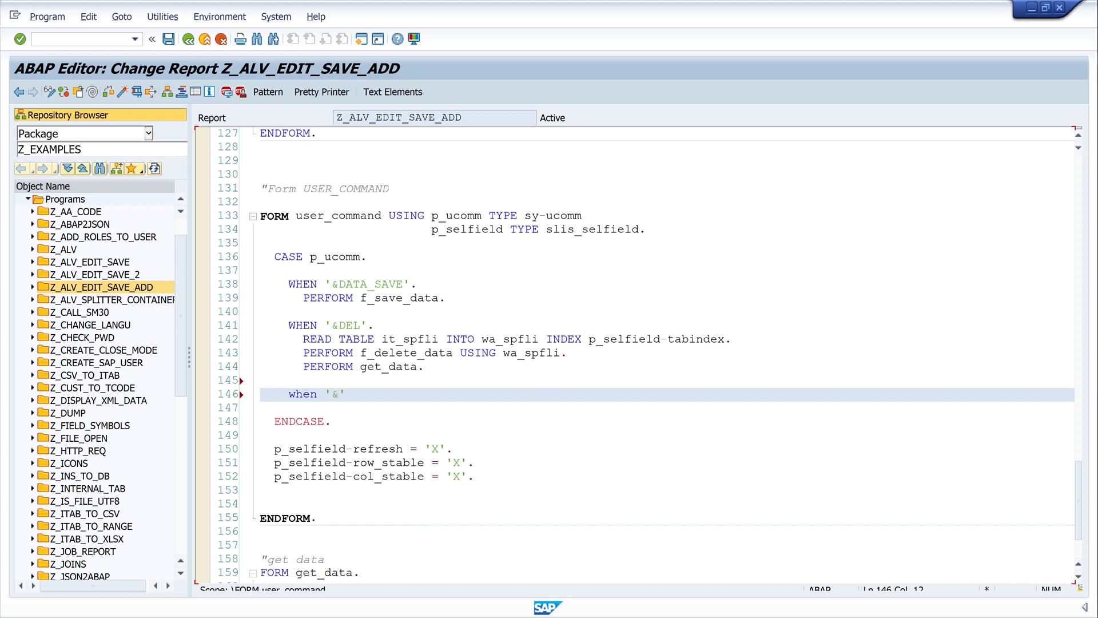
type("ADD1")
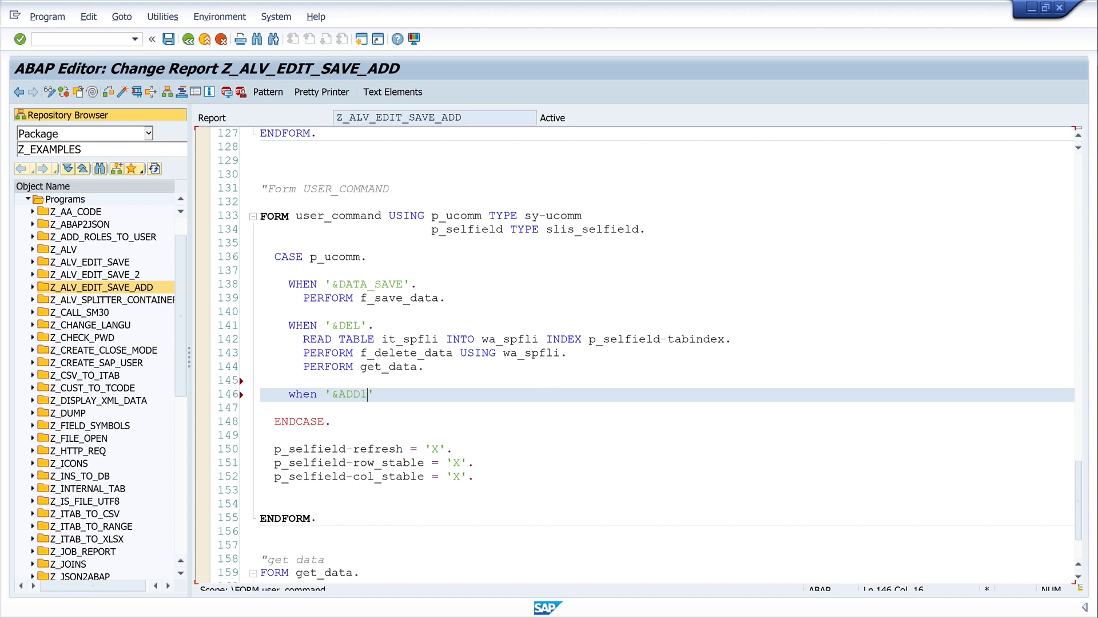
type("'.")
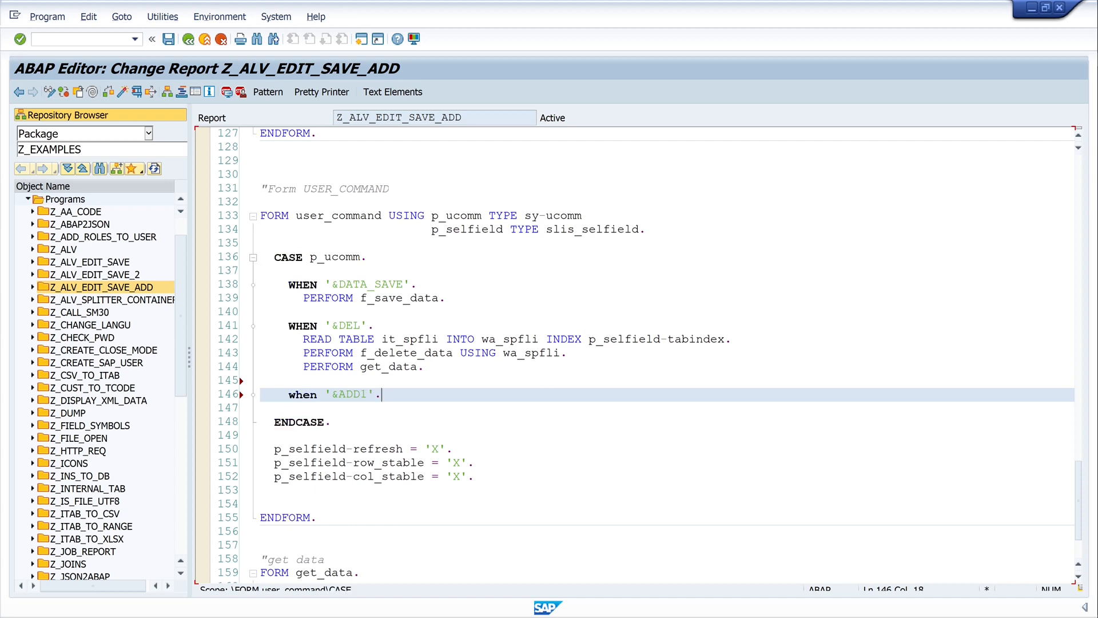
key("Enter")
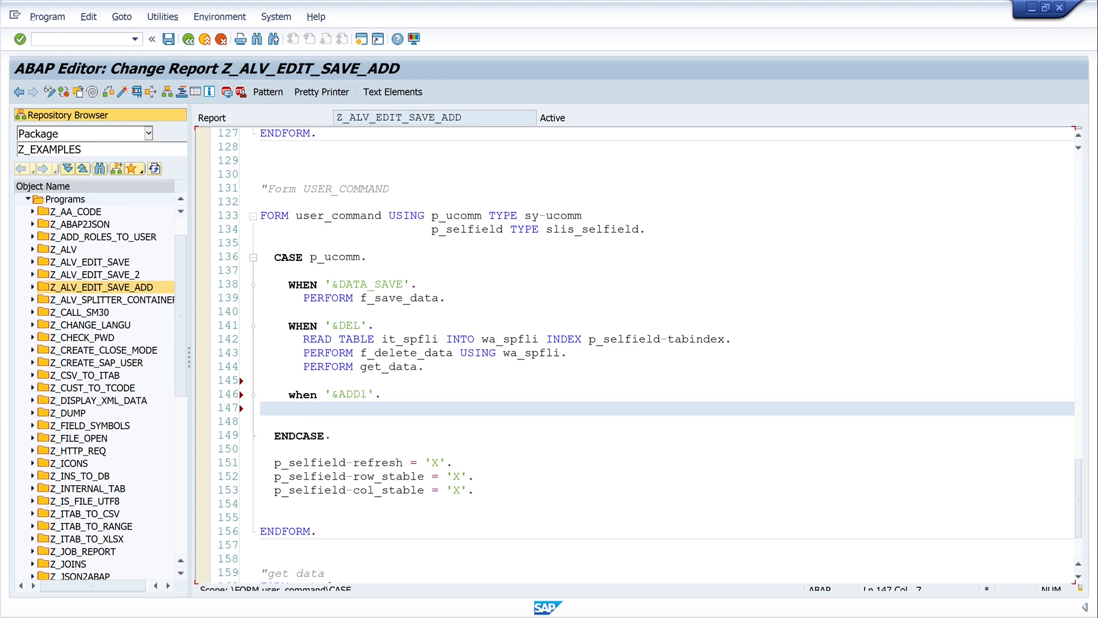
Step: Write APPEND wa_spfli TO it_spfli. under the new case and run Pretty Printer
type("append")
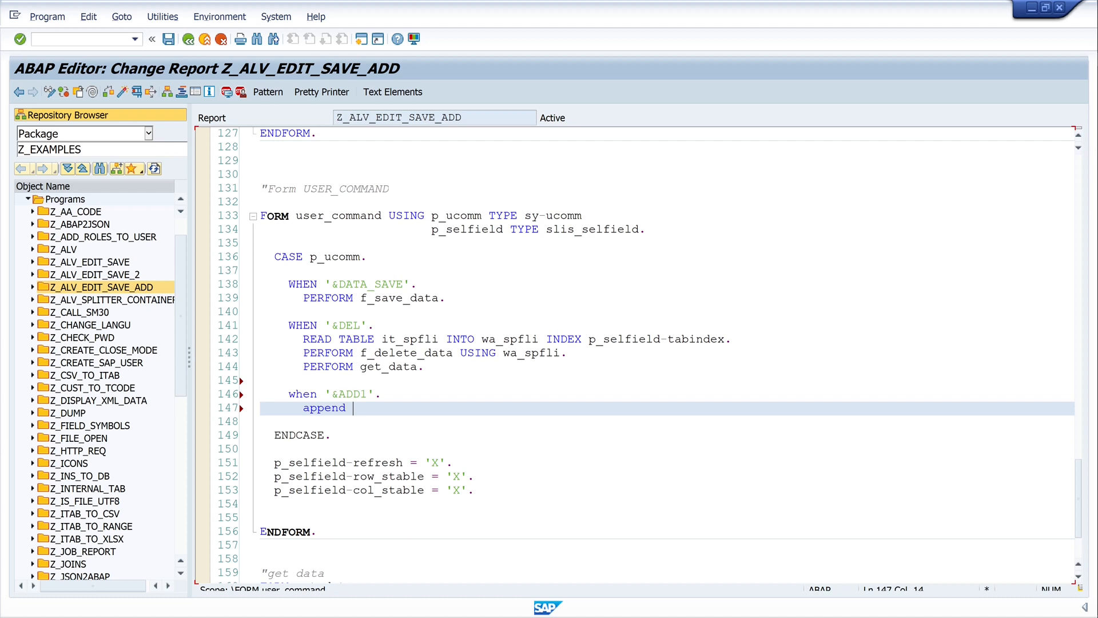
type("wa_")
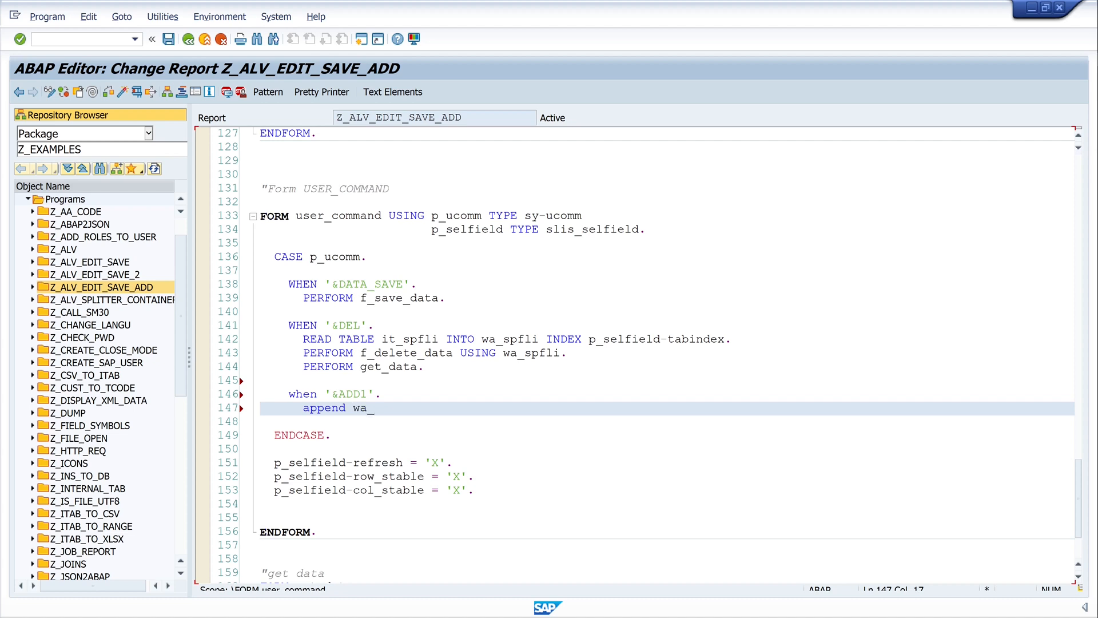
type("sp_fl")
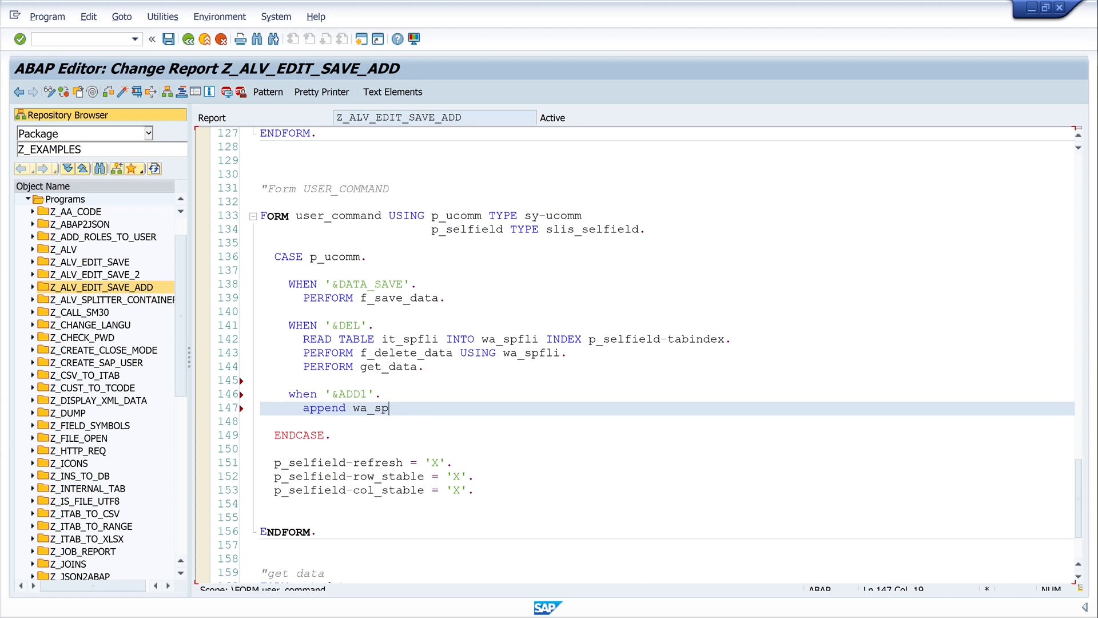
type("fli to")
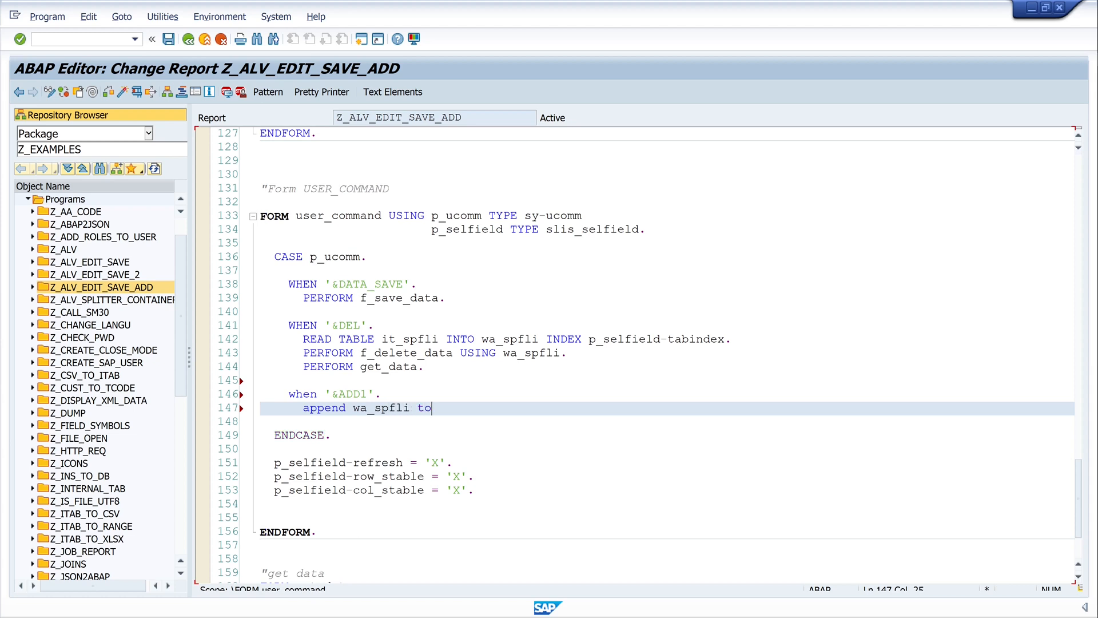
type("it_")
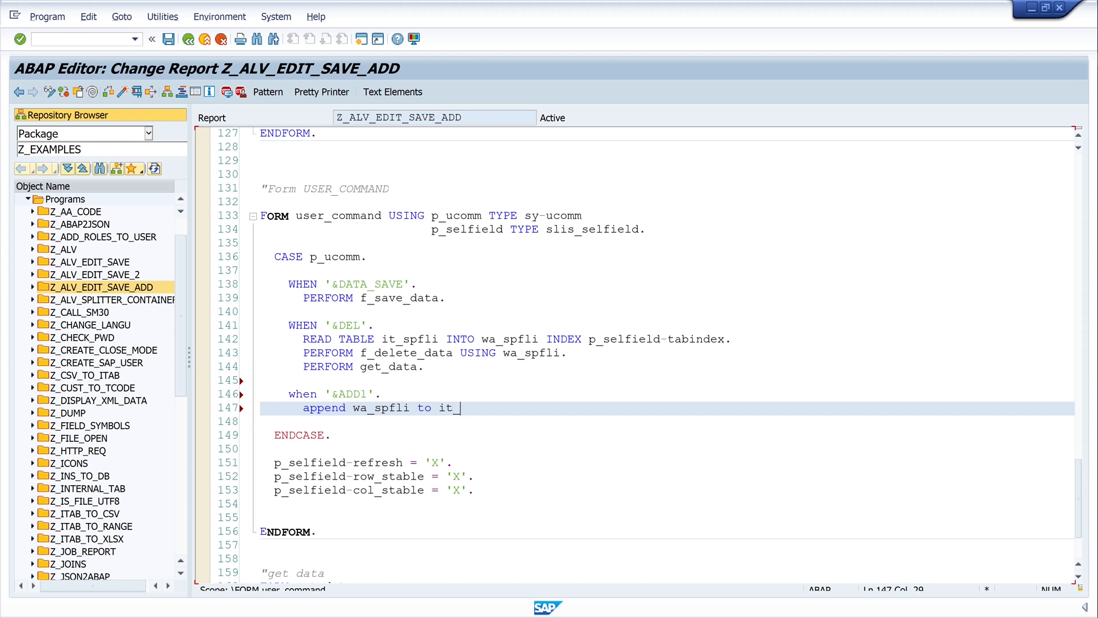
type("spfli")
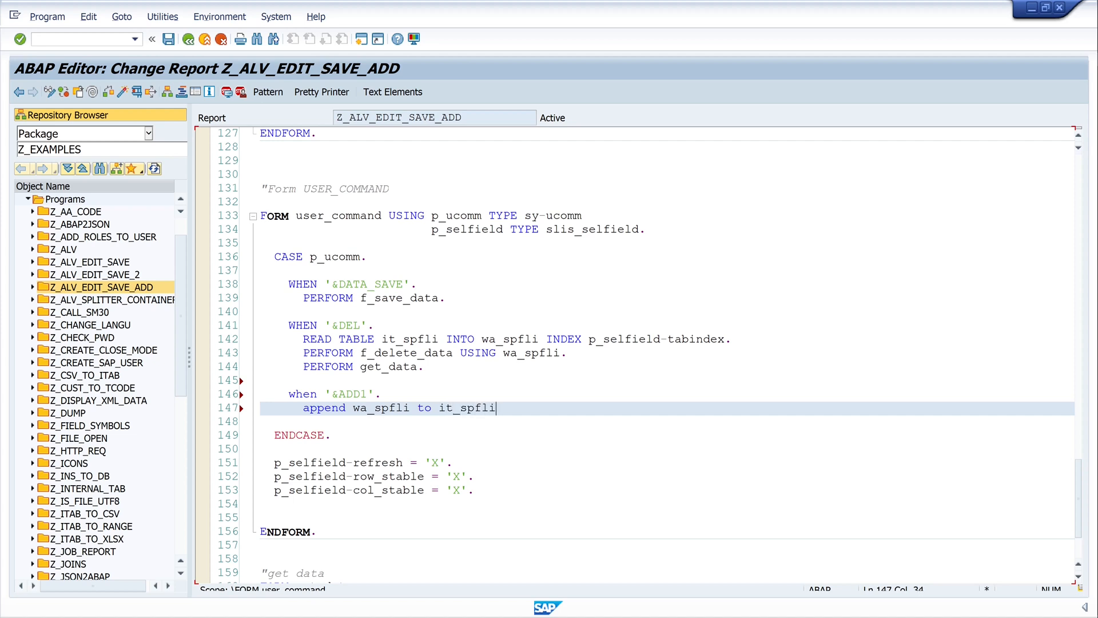
type(".")
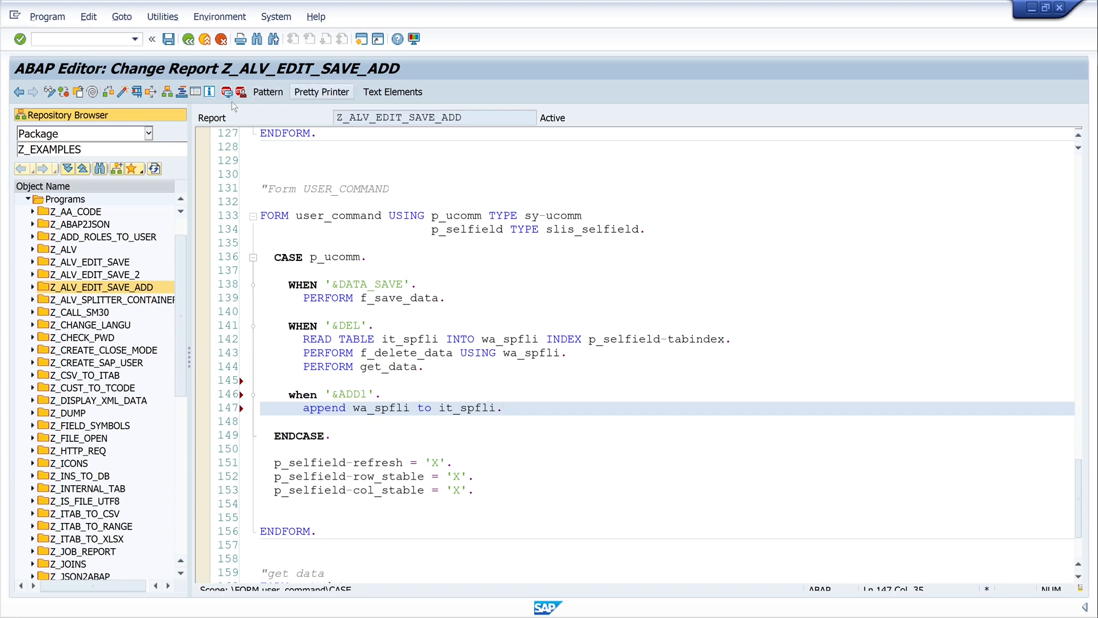
left_click(321, 92)
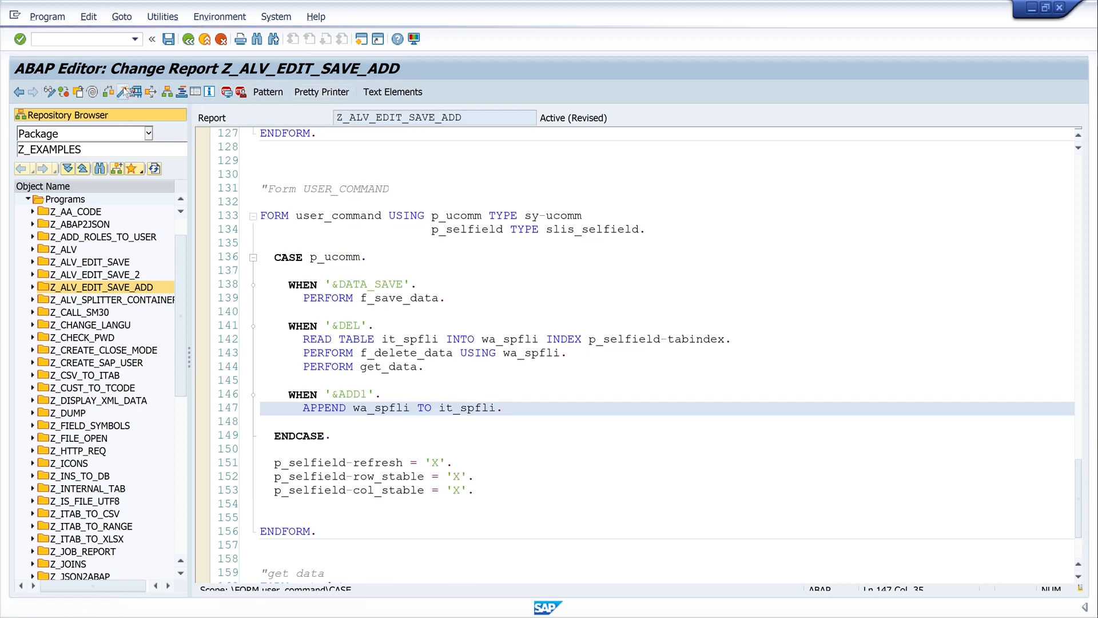
Step: Run the updated report, add a row (appears empty), and go back to the source
left_click(134, 91)
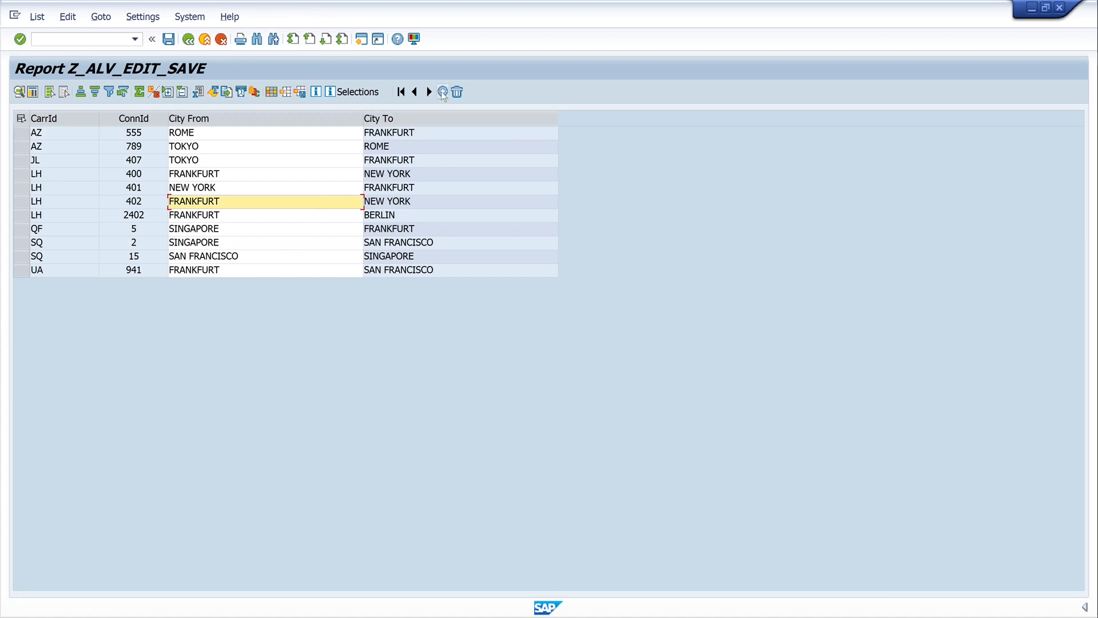
mouse_move(443, 91)
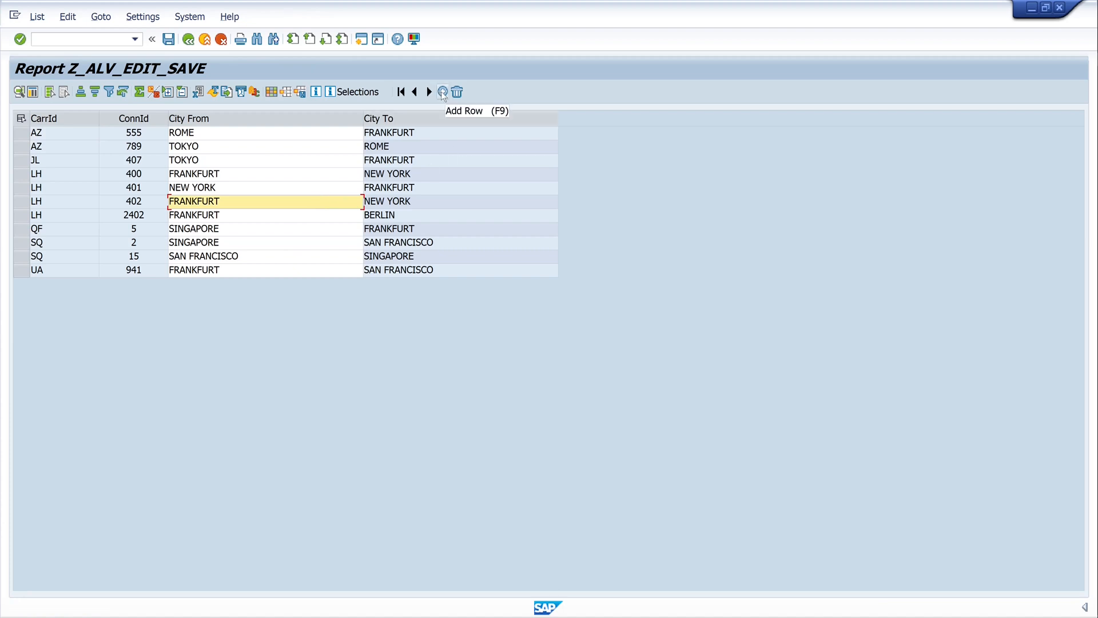
left_click(442, 92)
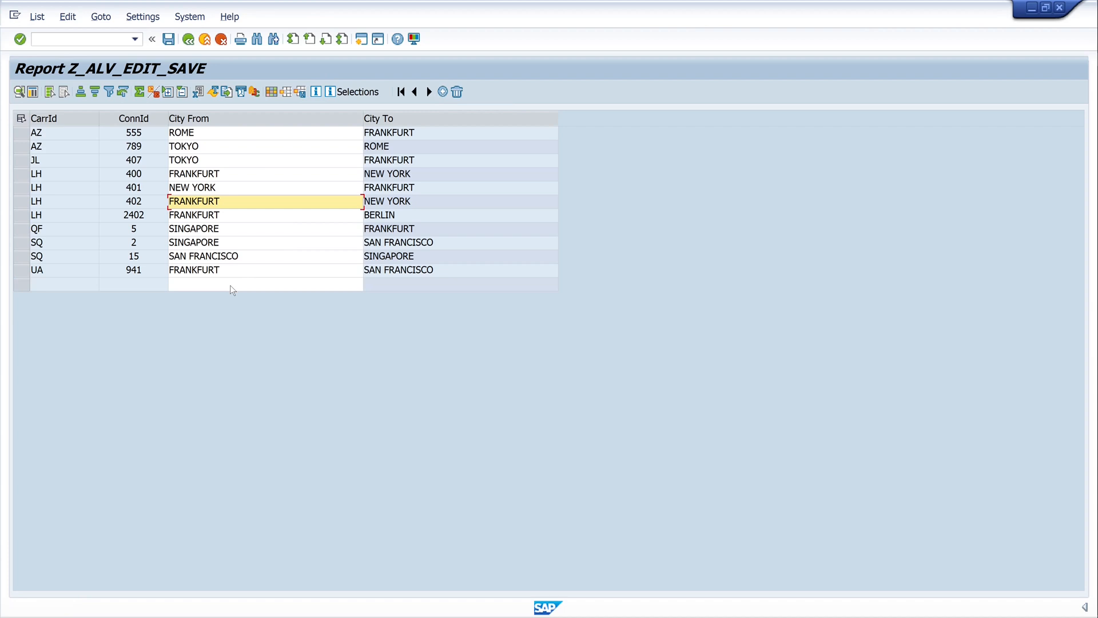
mouse_move(236, 271)
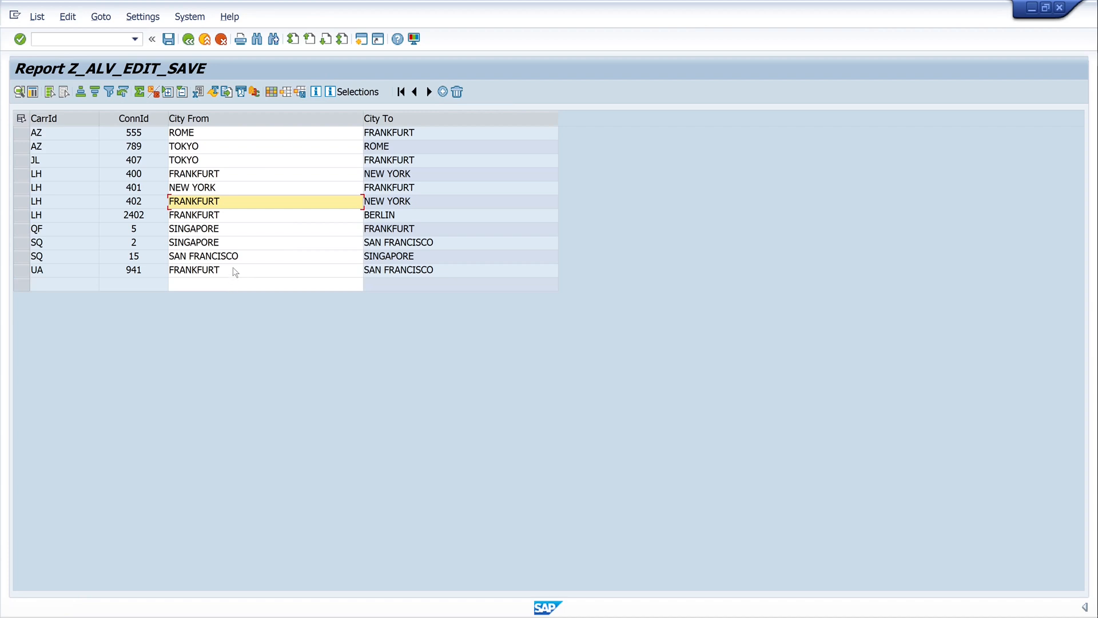
left_click(188, 39)
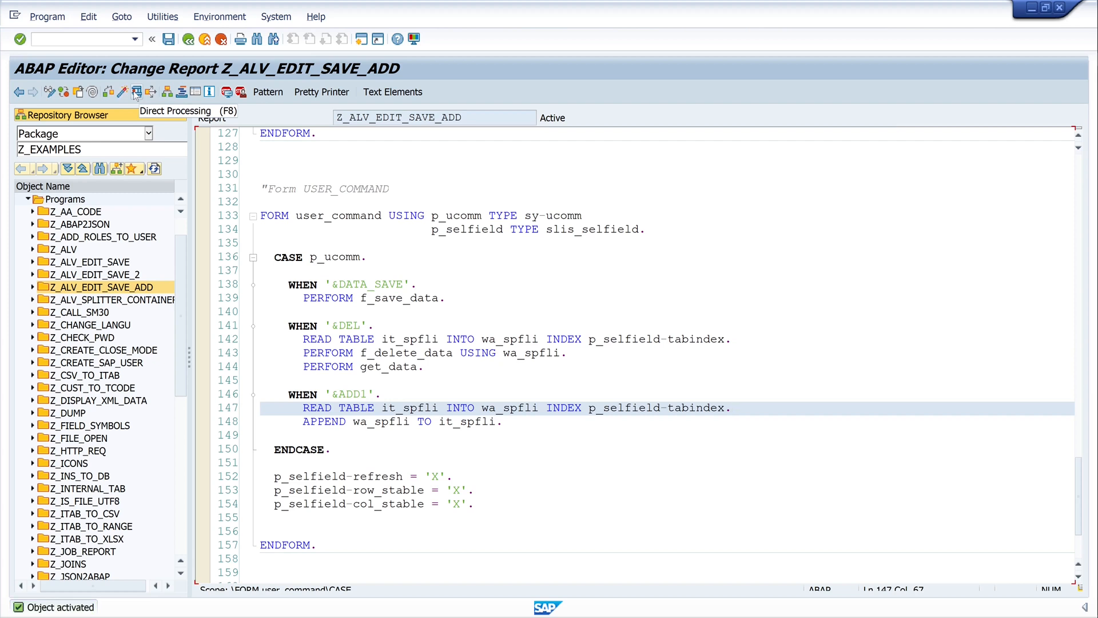
Step: Execute the activated report to show the eleven flight connections
left_click(135, 91)
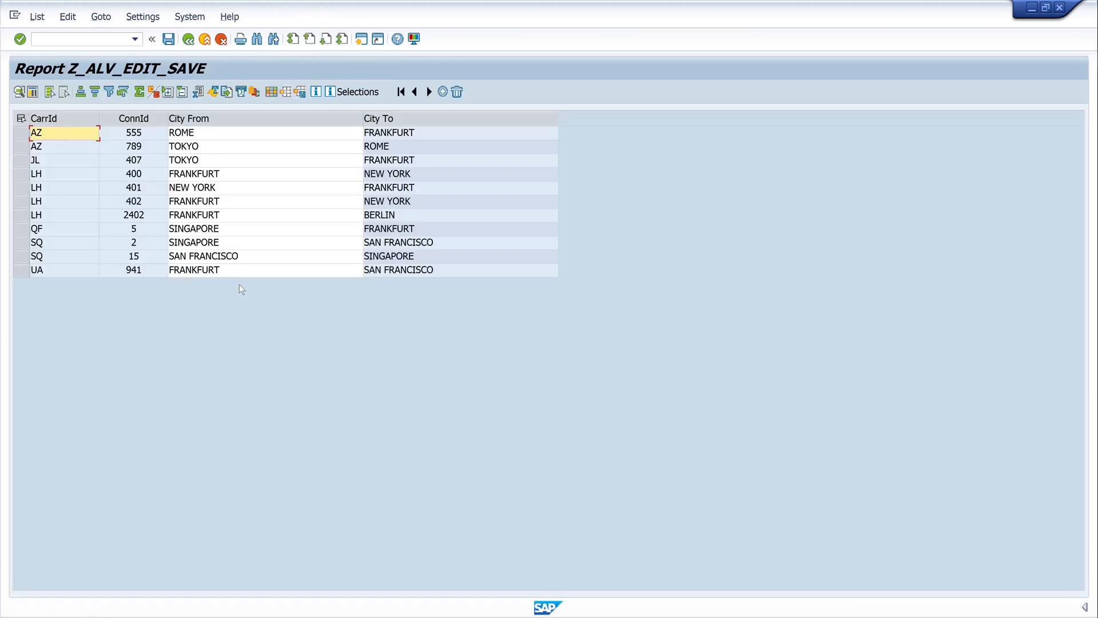
mouse_move(261, 258)
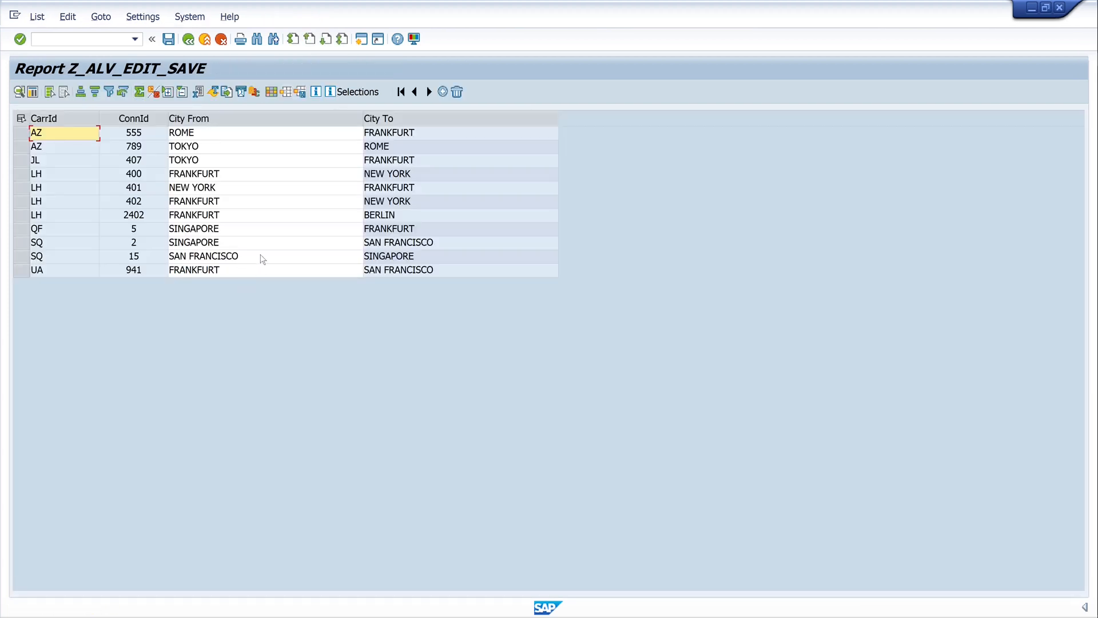
Step: Select the SQ 15 San Francisco–Singapore row so Add Row copies it to the bottom
left_click(203, 256)
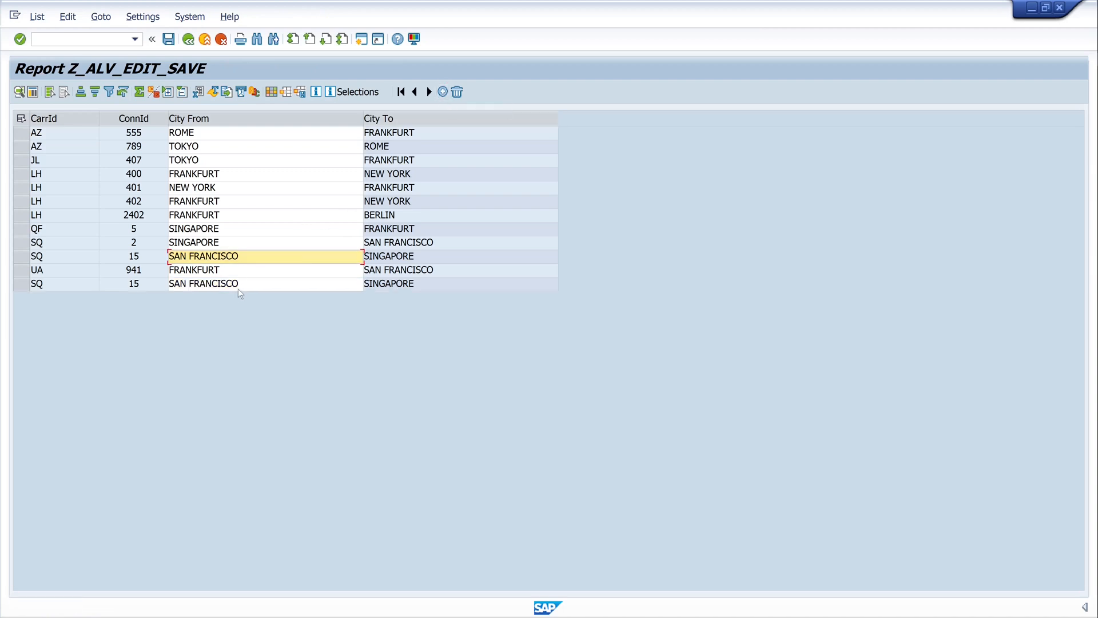
mouse_move(234, 288)
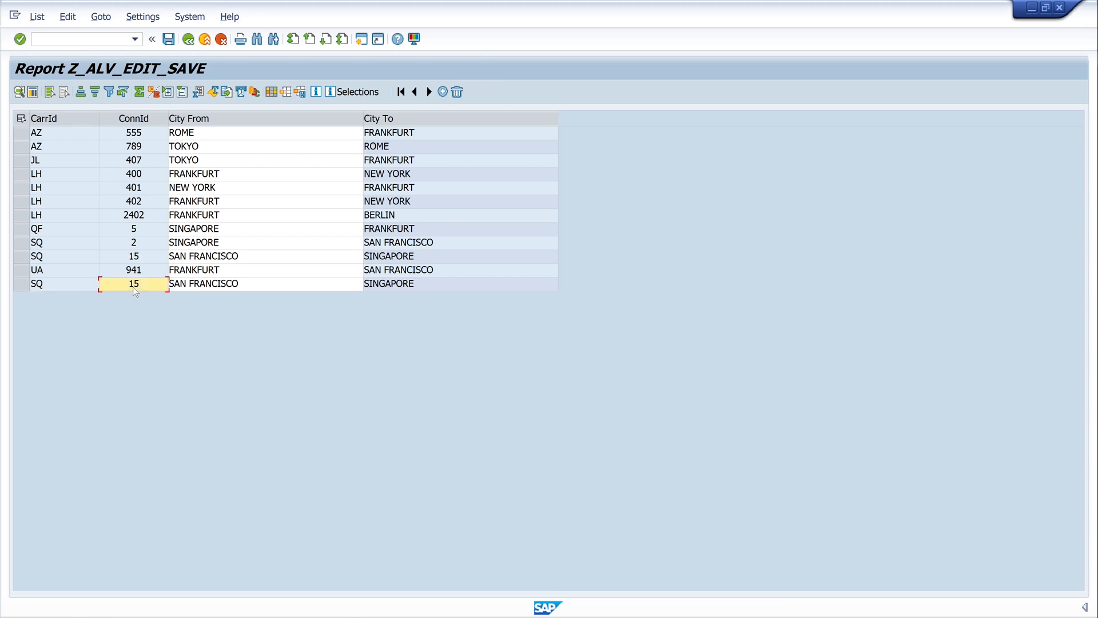
mouse_move(137, 288)
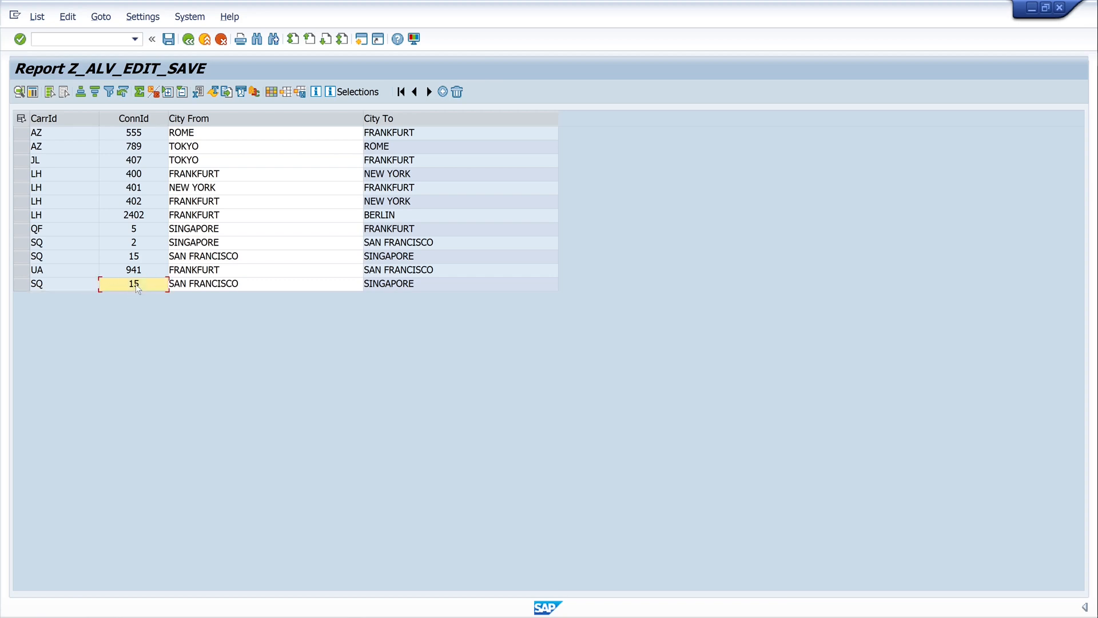
mouse_move(189, 40)
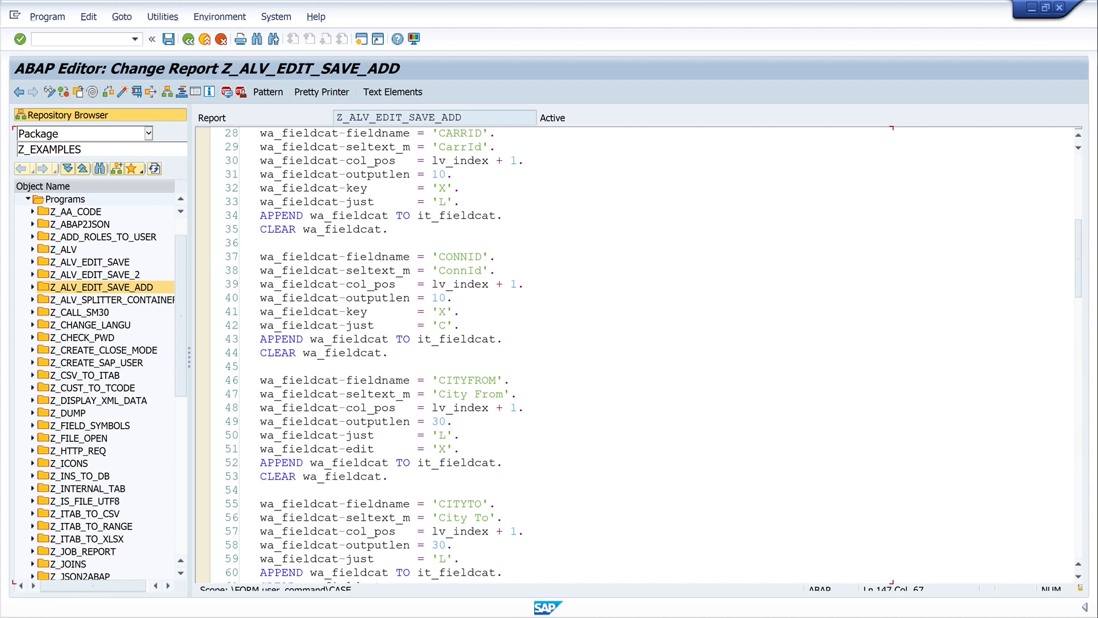
Step: Flag CARRID and CONNID with wa_fieldcat-edit = 'X' in the field catalog, activate and rerun the report
scroll("down", 3)
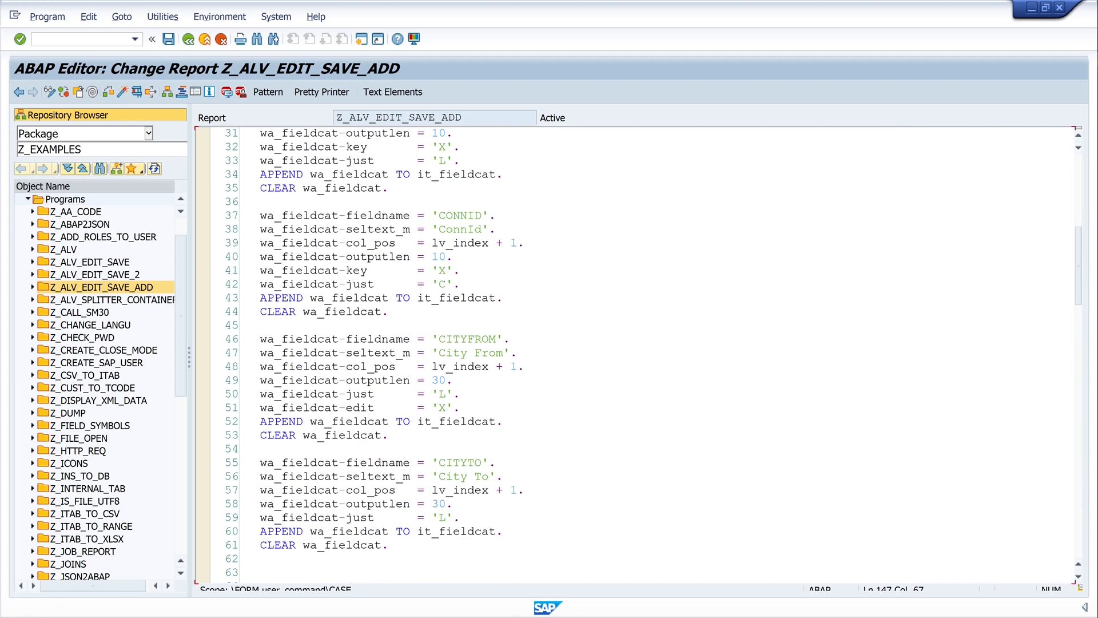
left_click(327, 407)
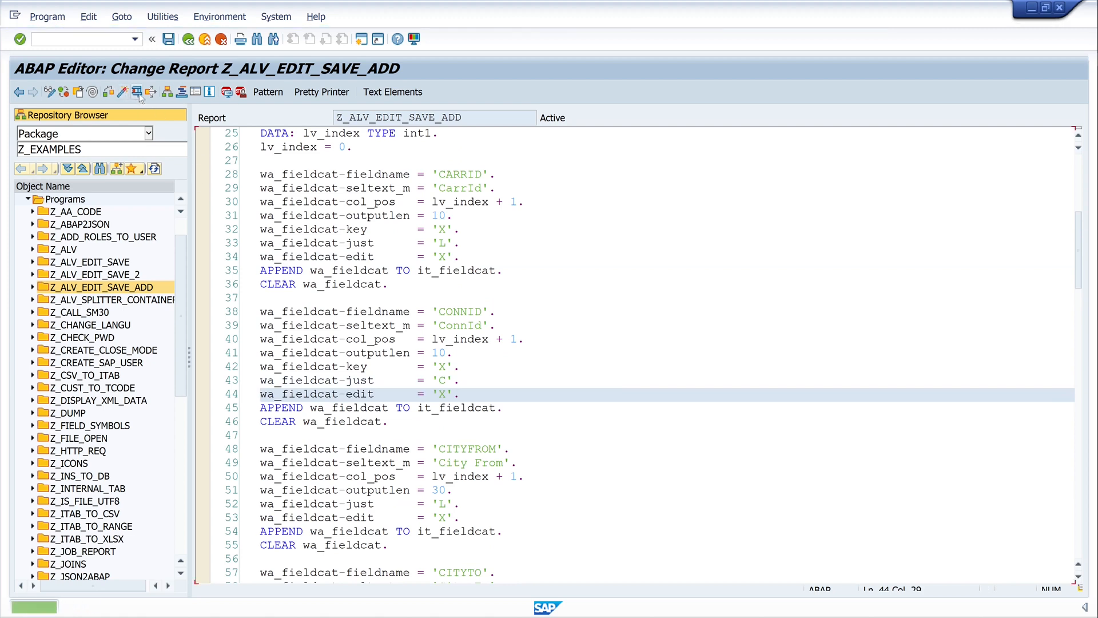
key("F8")
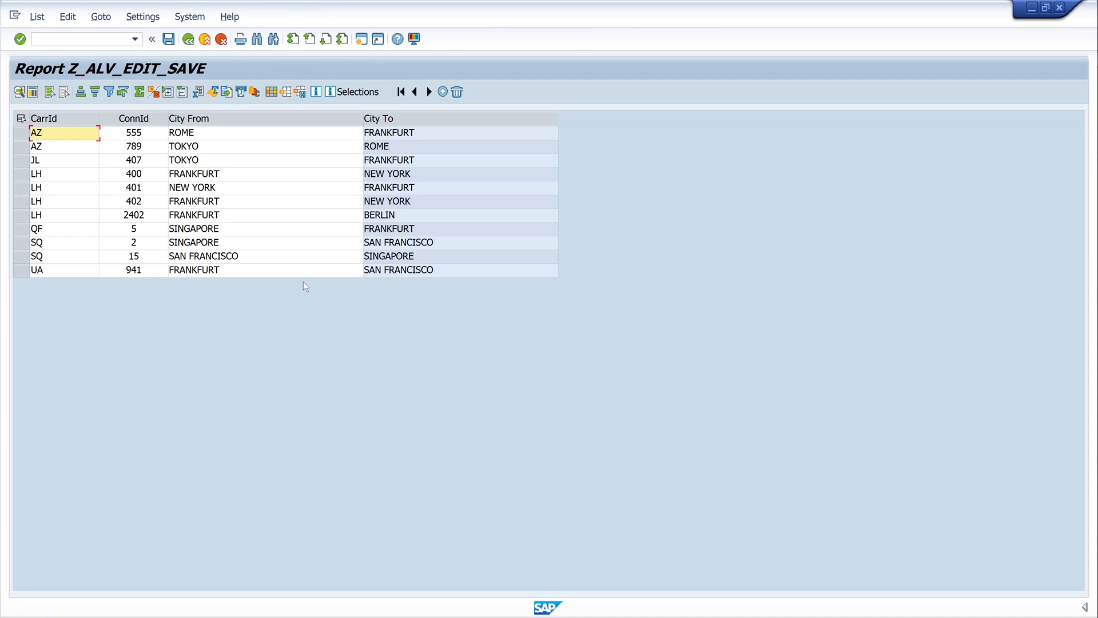
mouse_move(52, 160)
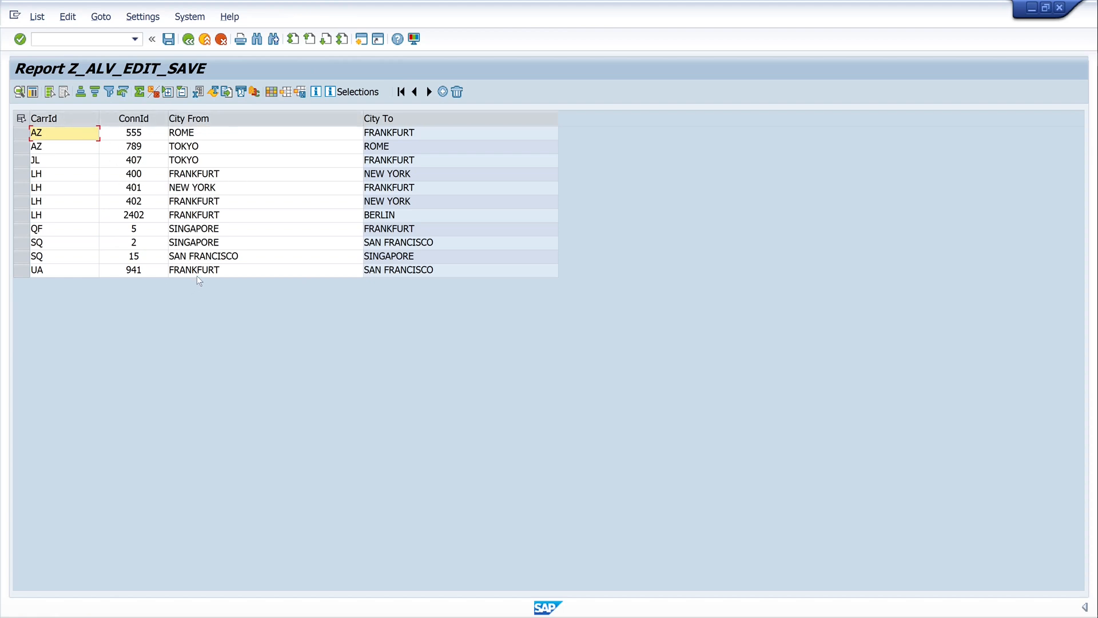
mouse_move(245, 258)
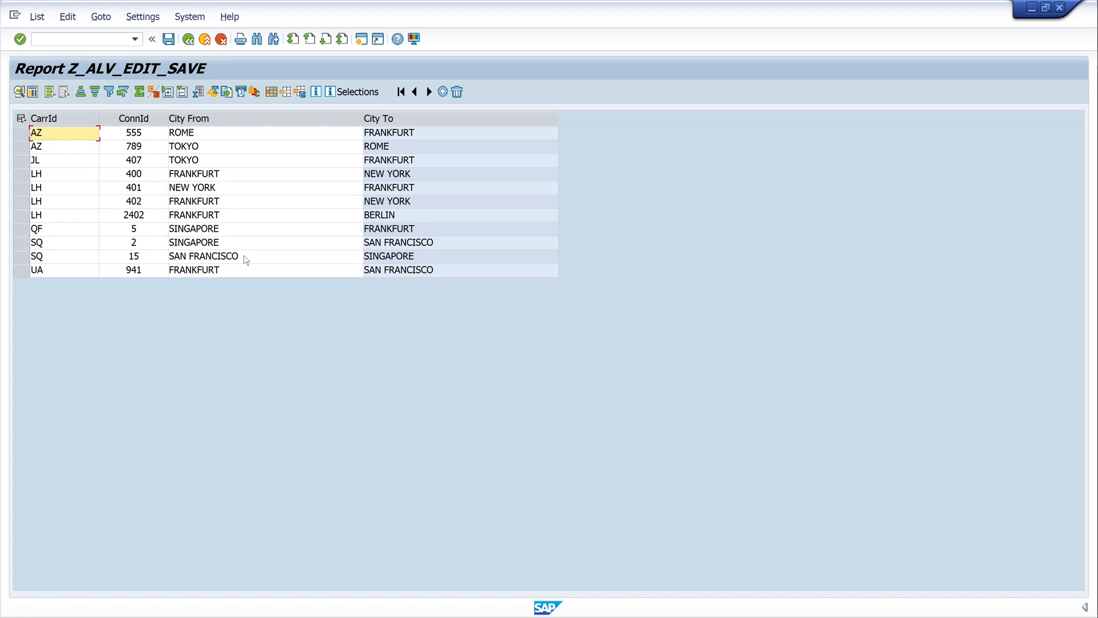
Step: Copy the SQ 15 San Francisco row via Add Row, set its ConnId to 16, save it and return to the code
left_click(204, 256)
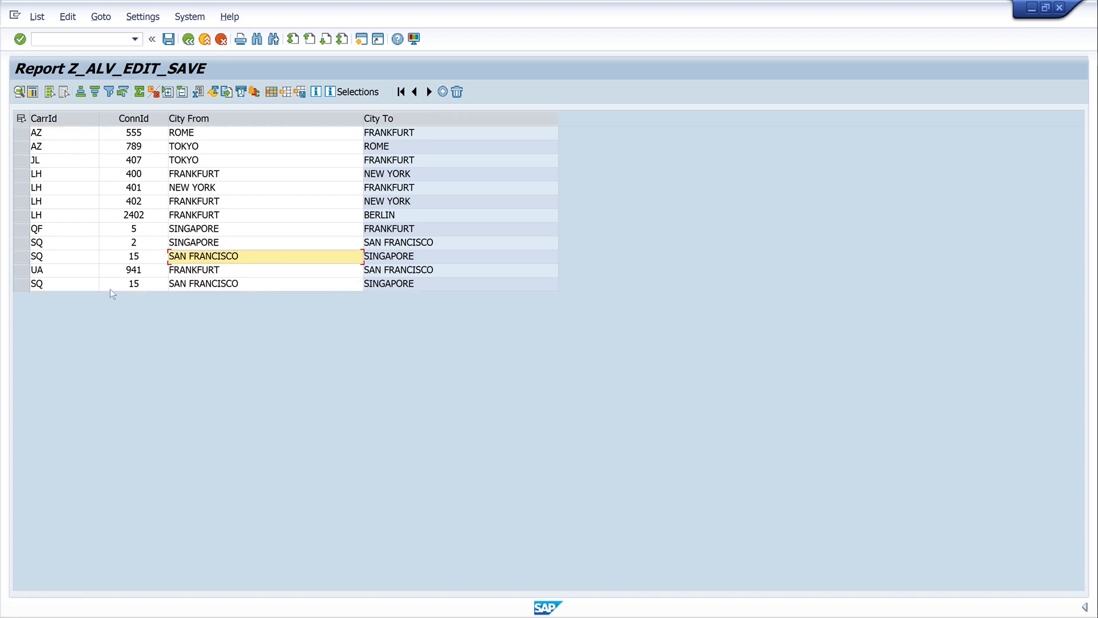
left_click(131, 283)
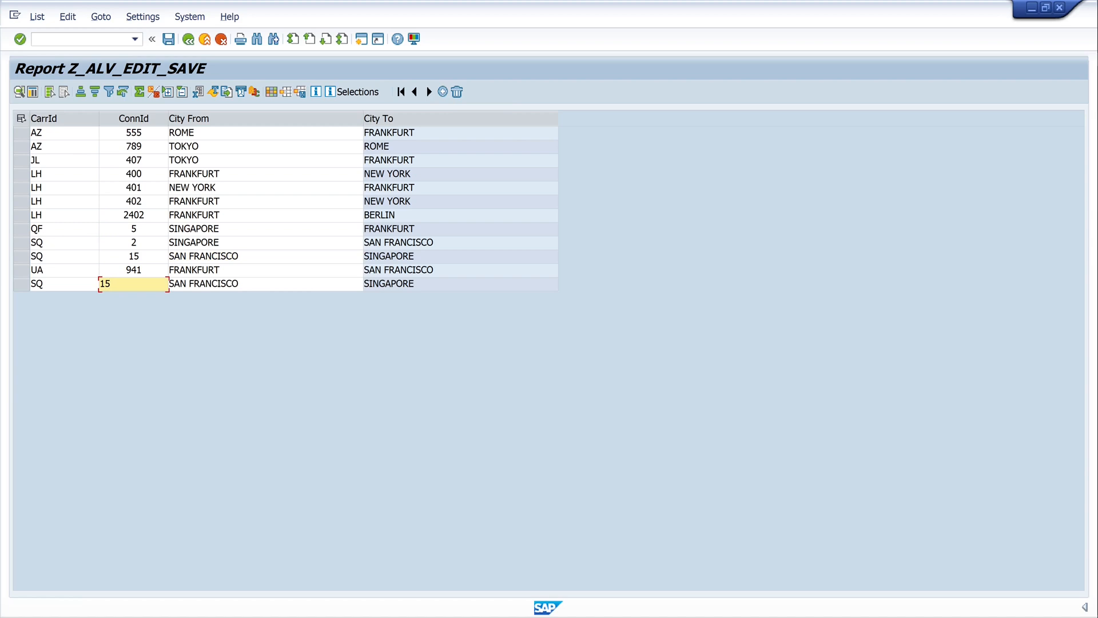
type("16")
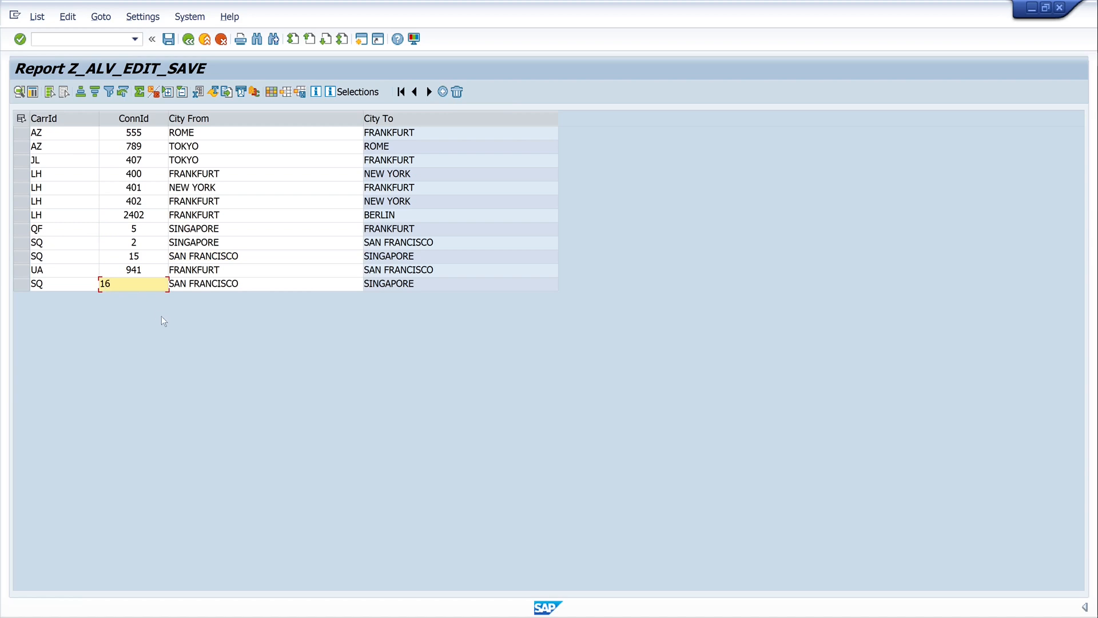
mouse_move(172, 39)
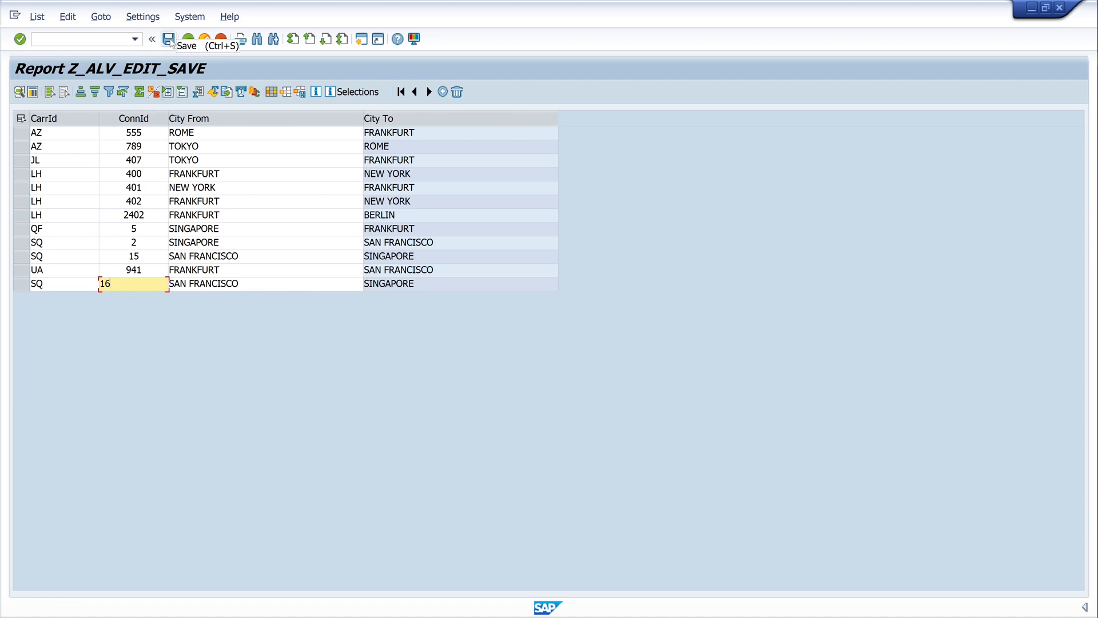
left_click(172, 39)
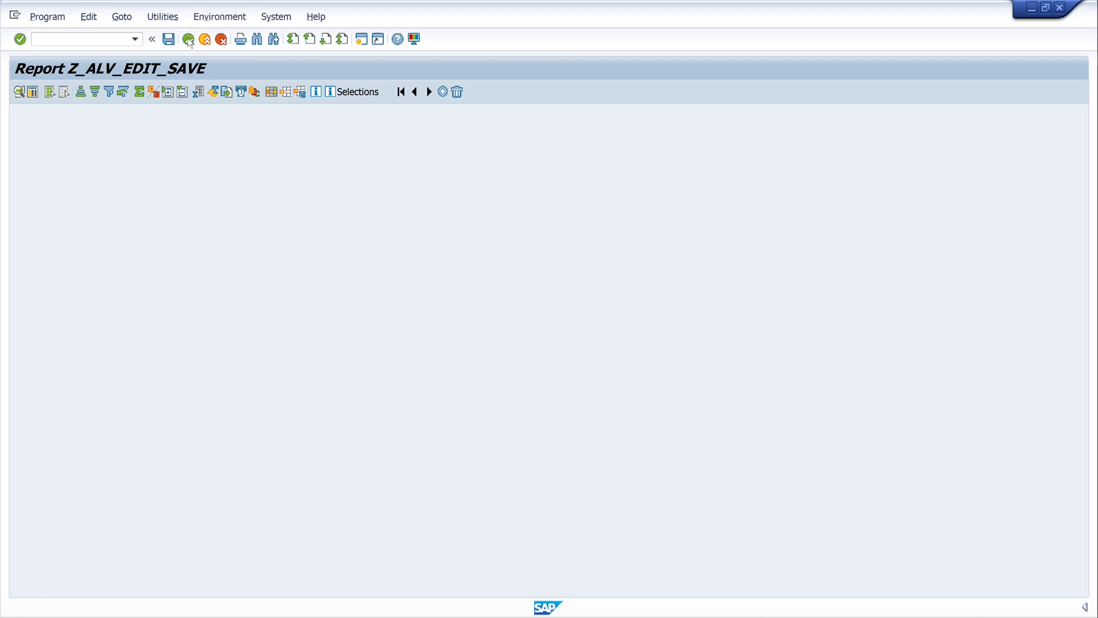
left_click(189, 39)
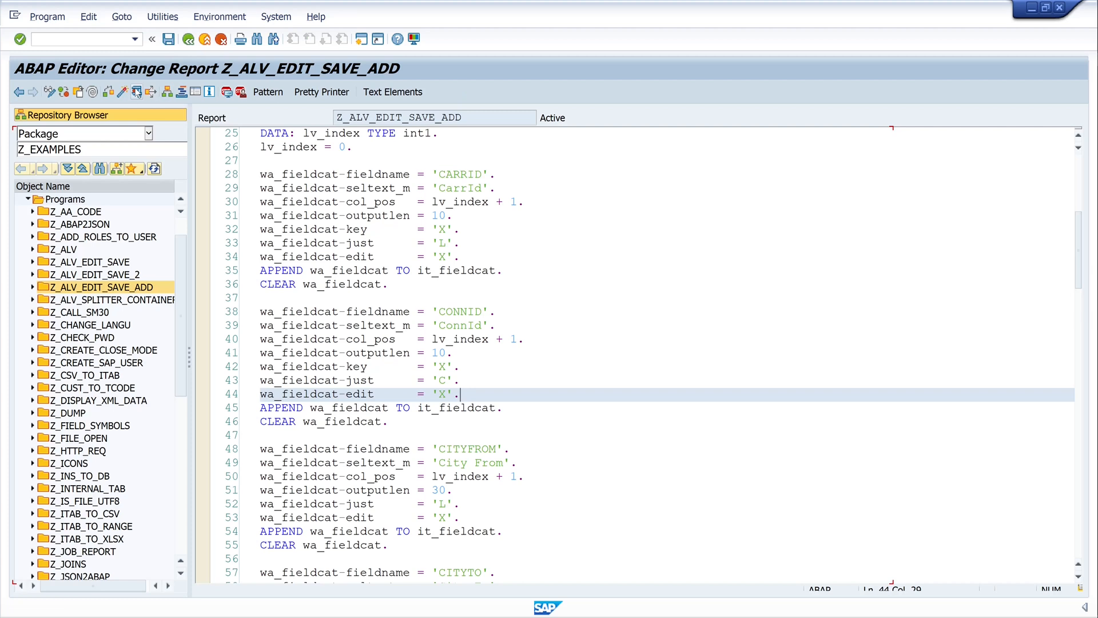
Step: Rerun the report and change the saved SQ 16 row's City From to SAN FRANCISCO111111
key("F8")
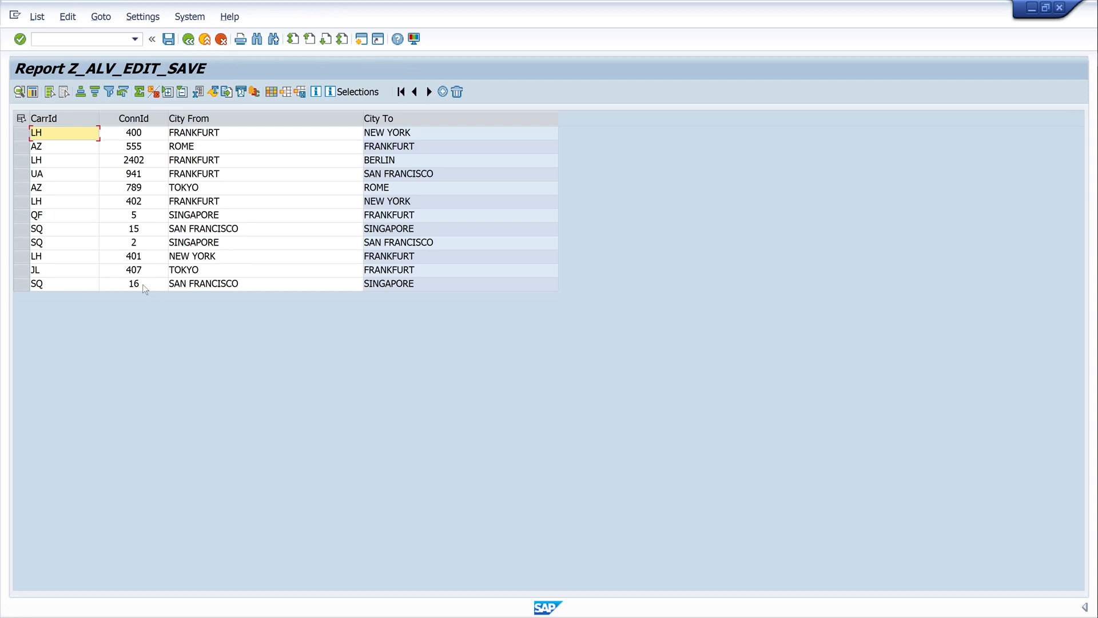
mouse_move(256, 291)
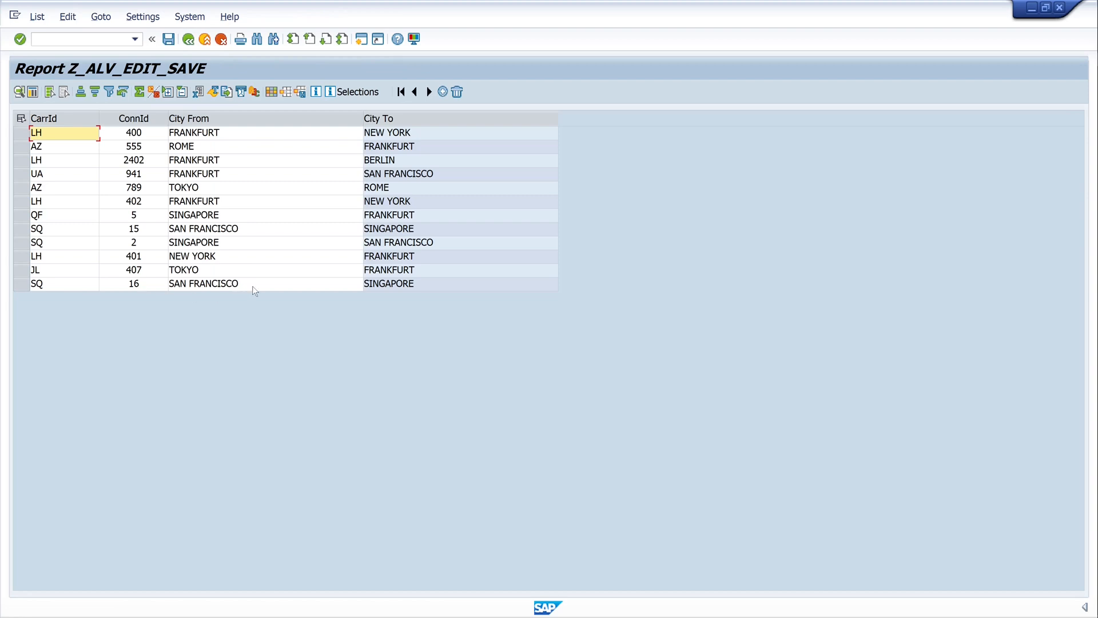
left_click(203, 284)
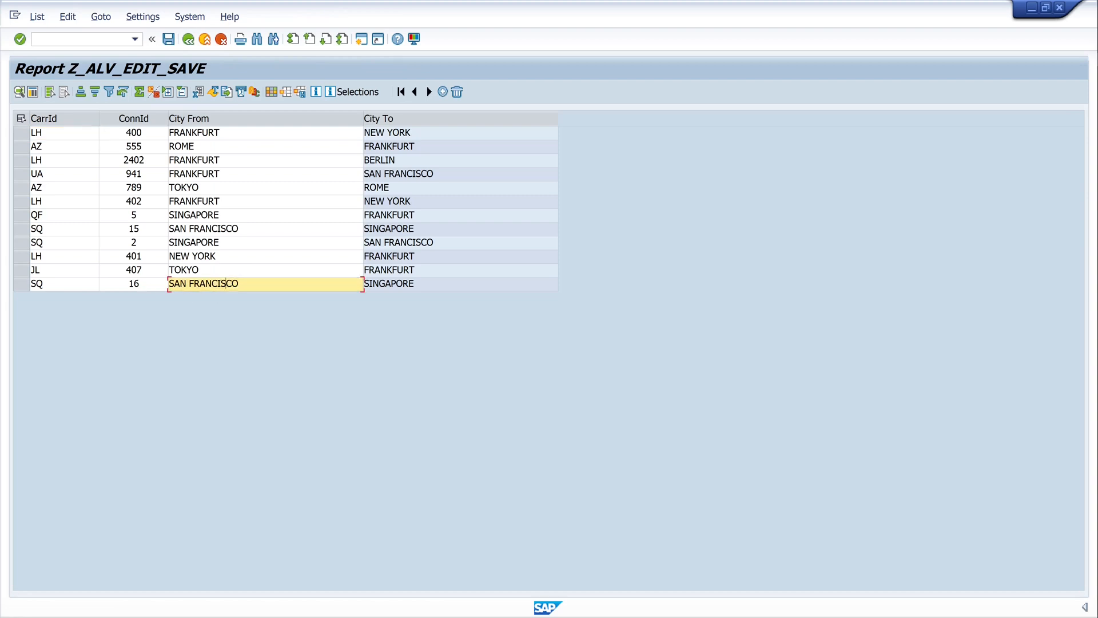
type("1111")
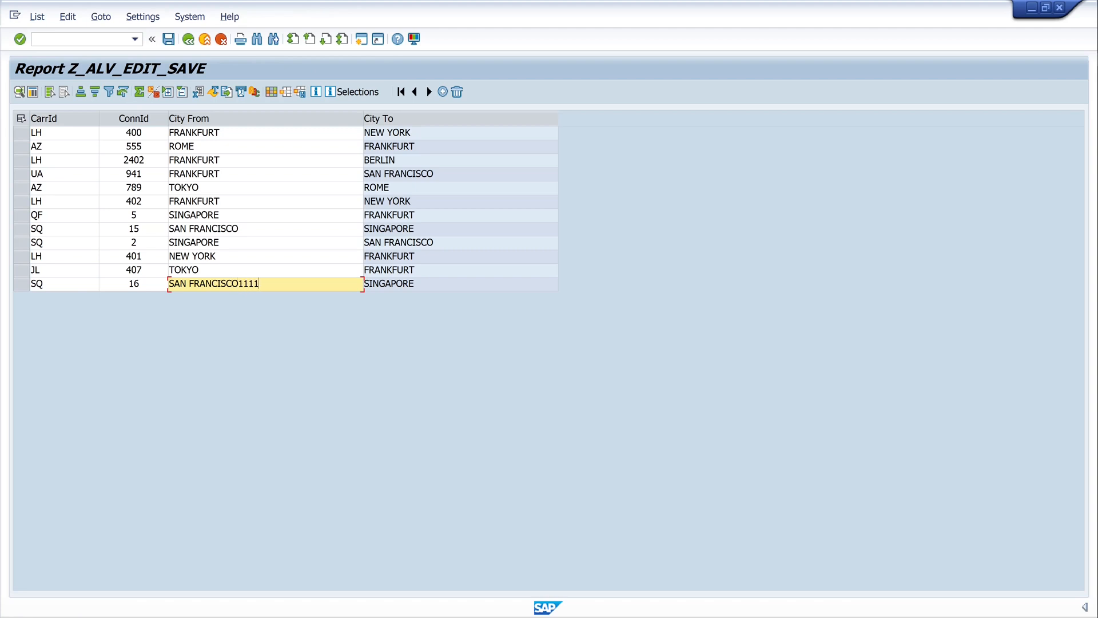
type("11")
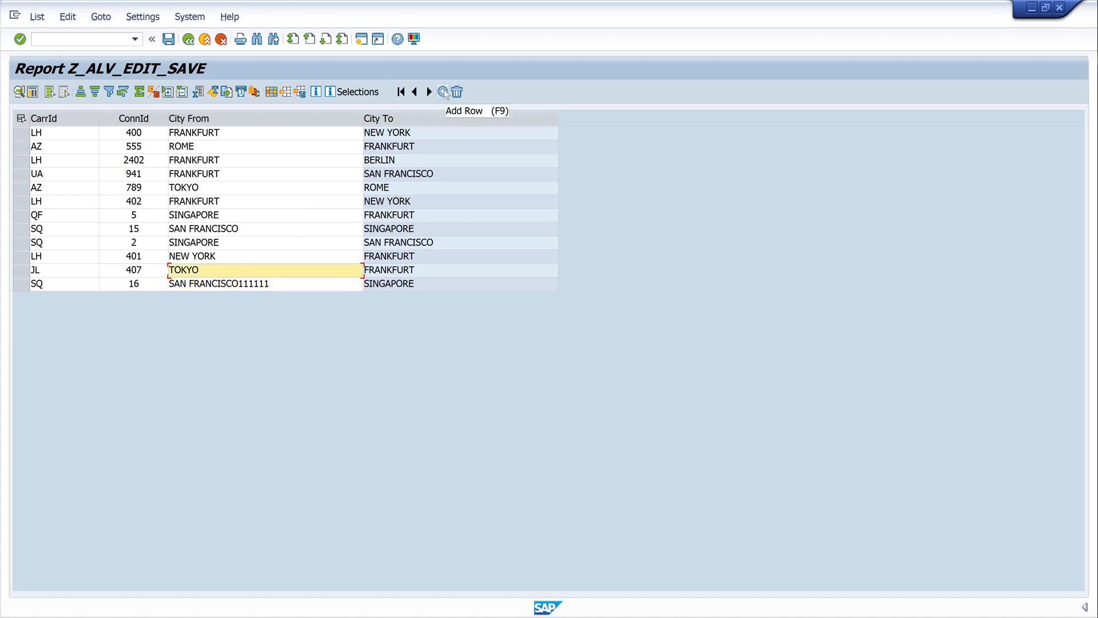
Step: Duplicate the JL 407 Tokyo row, set the copy's City From to TOKYO111111, and add another copy
left_click(443, 92)
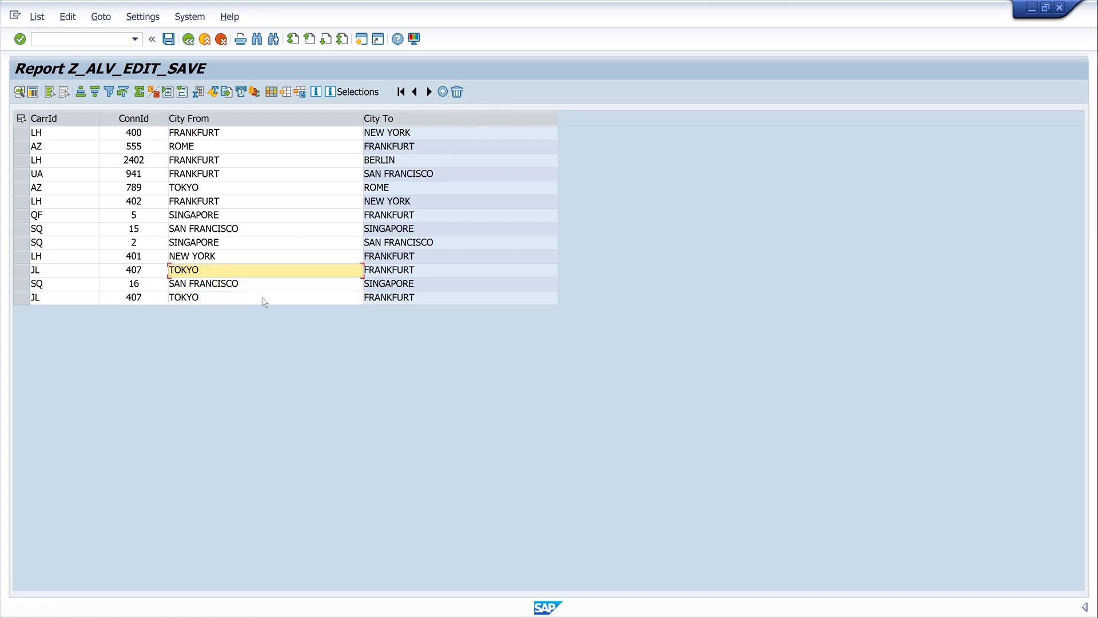
left_click(205, 298)
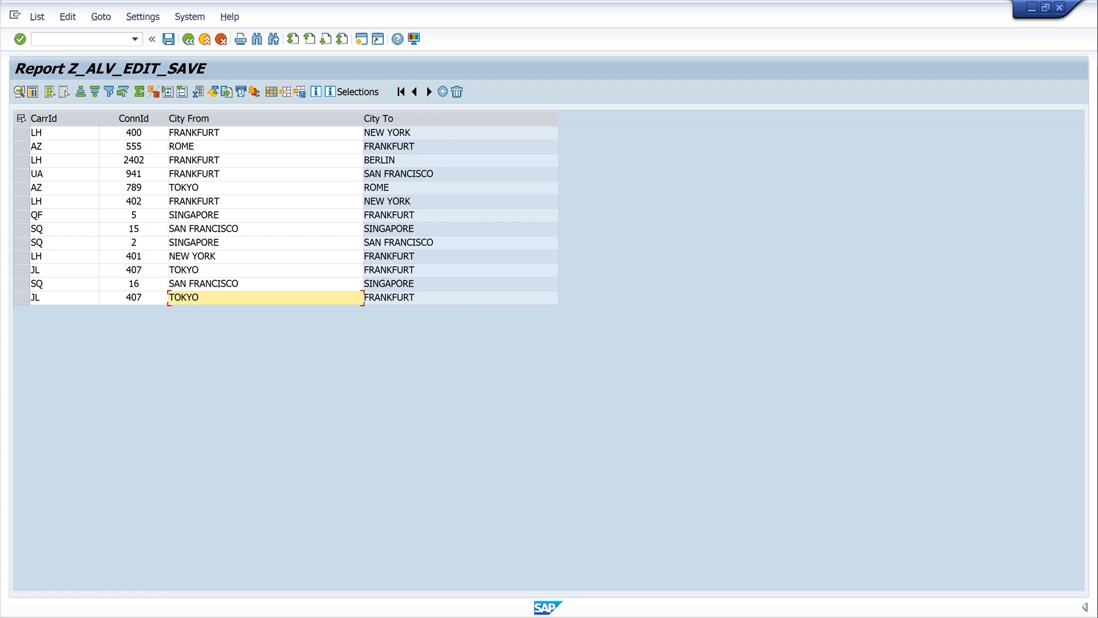
type("111111")
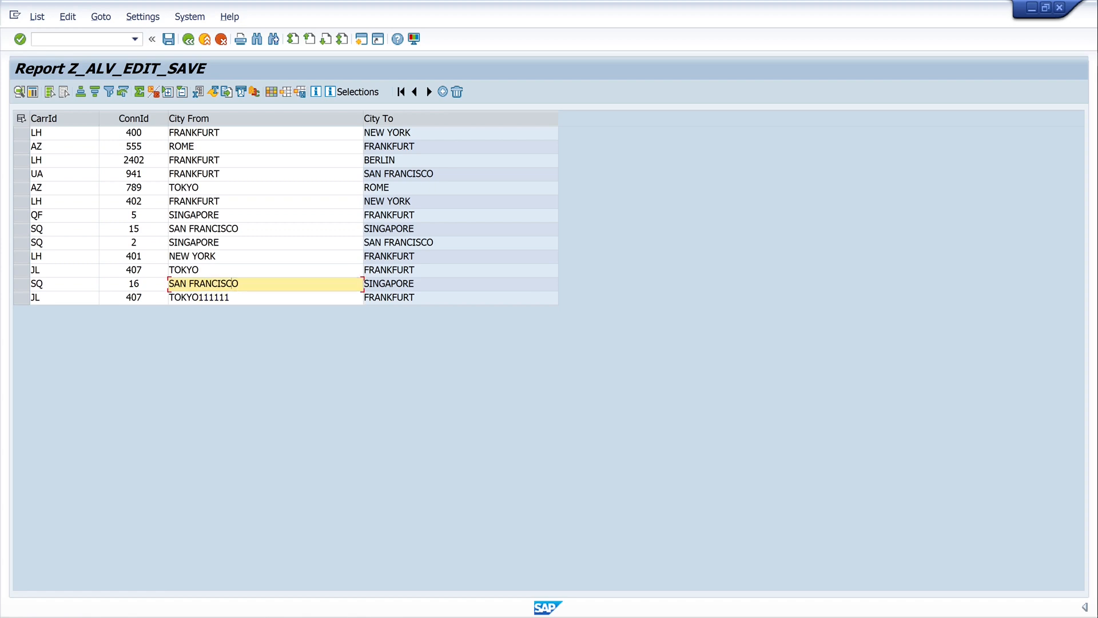
type("111111")
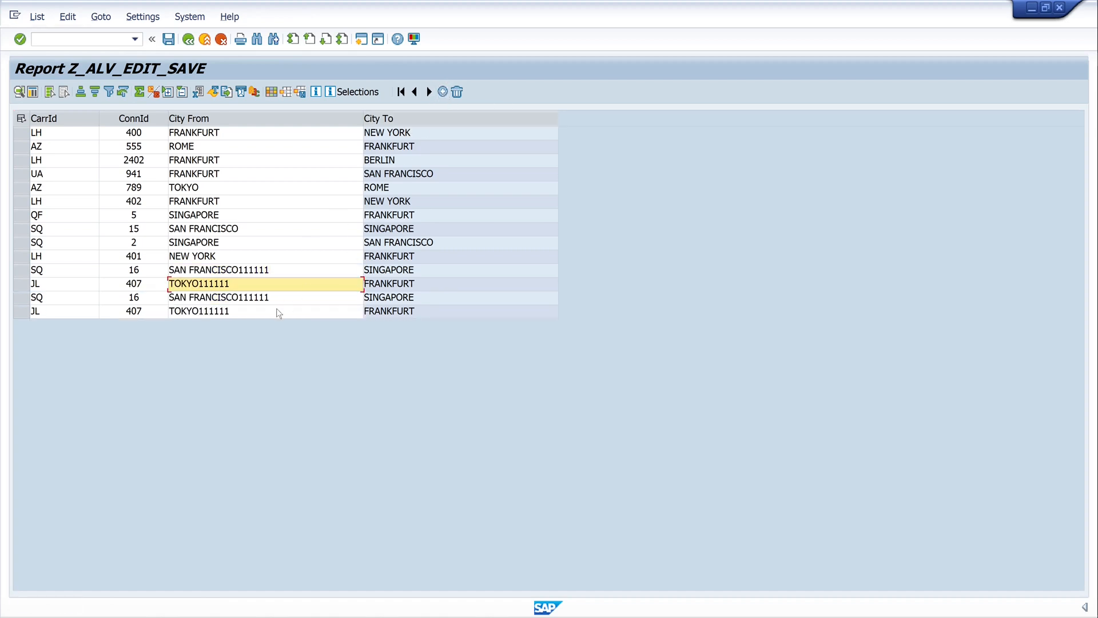
left_click(443, 92)
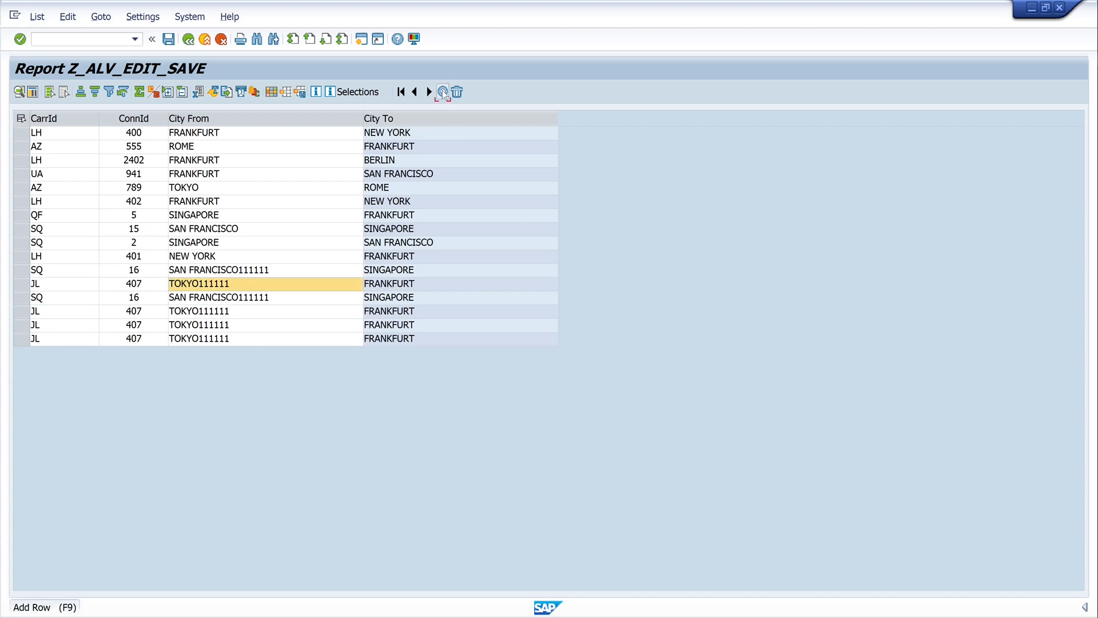